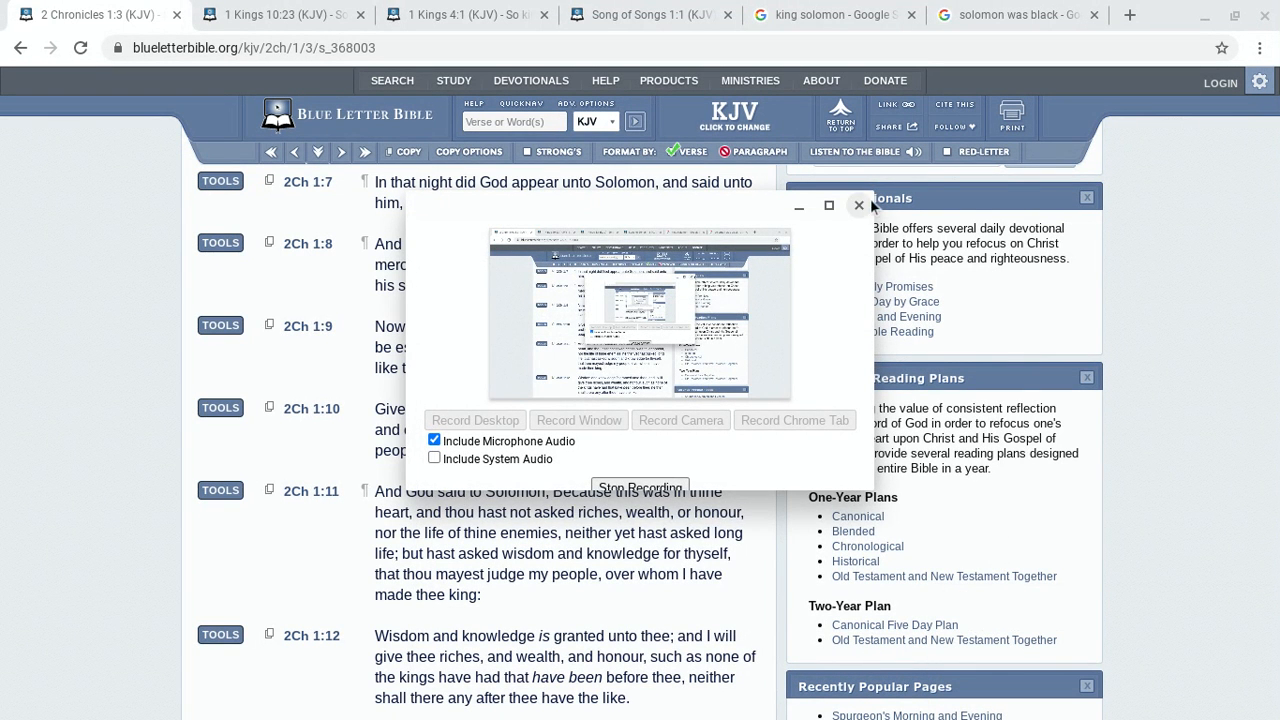
Step: Read 2 Chronicles 1:7–12 (KJV), where God grants Solomon wisdom, knowledge, riches and honour
left_click(858, 206)
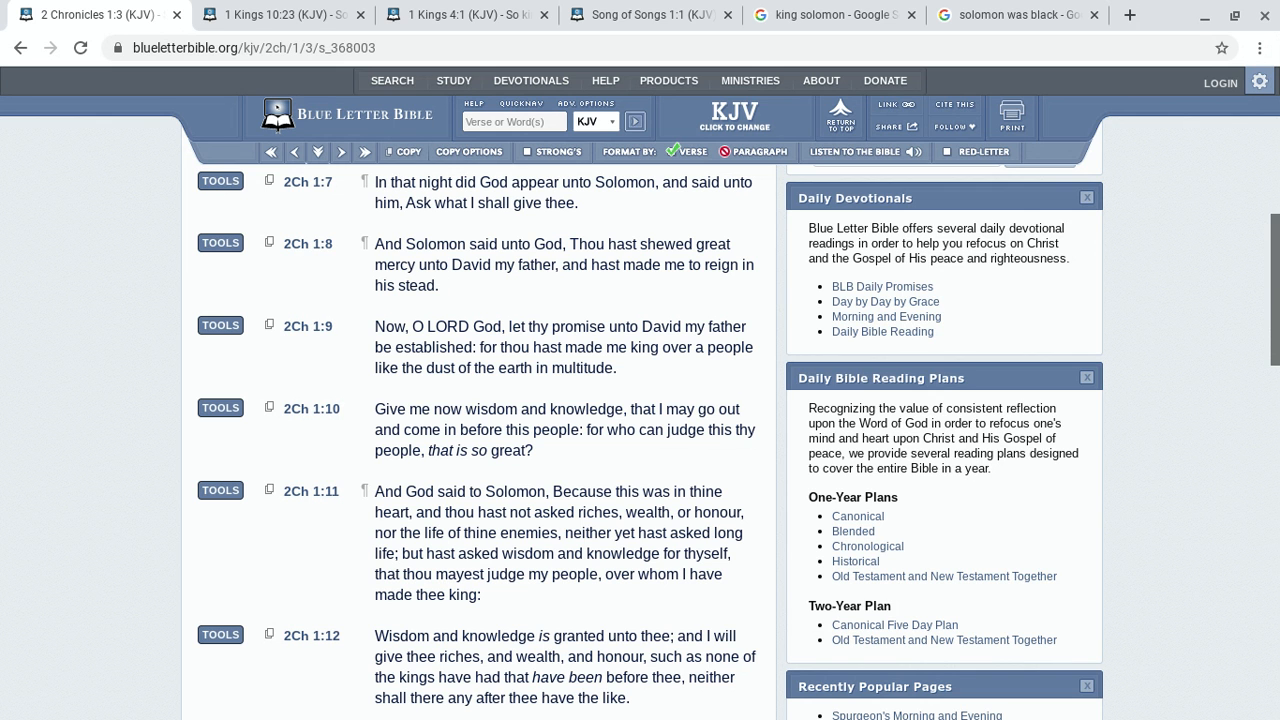
mouse_move(105, 207)
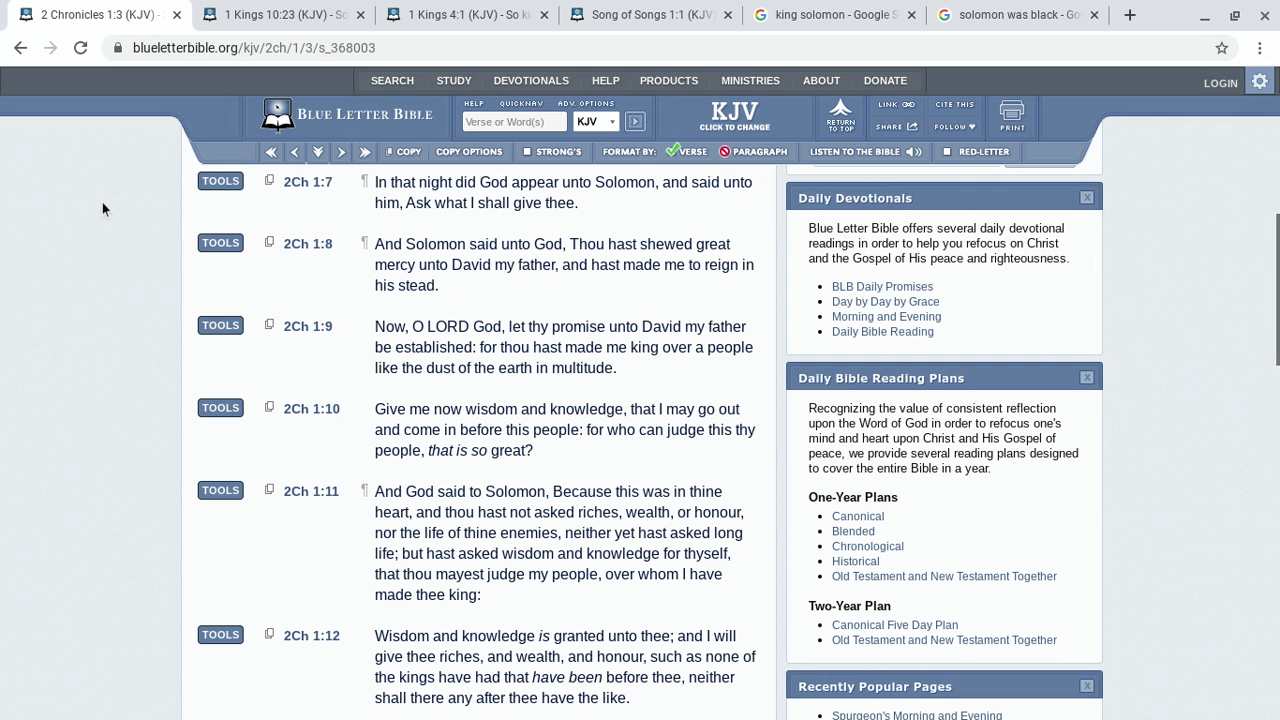
Step: Switch to the 1 Kings 10:23 (KJV) tab on Solomon's riches and wisdom
left_click(278, 14)
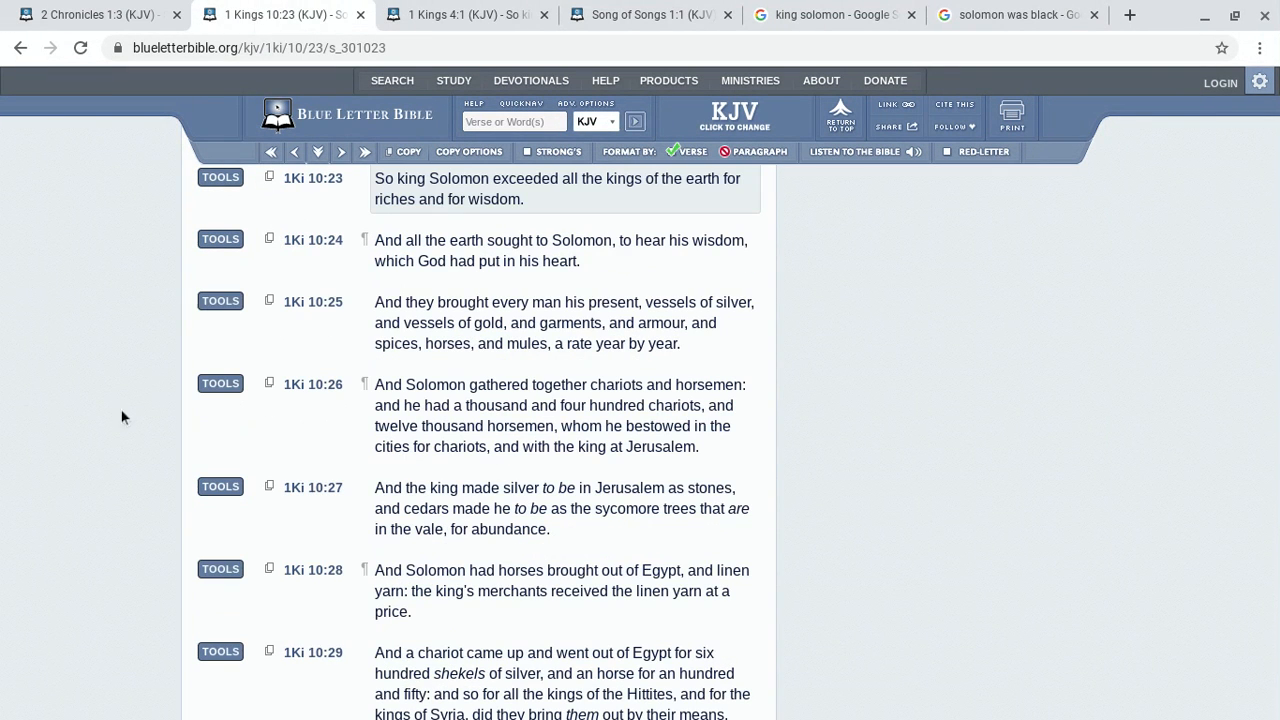
mouse_move(5, 295)
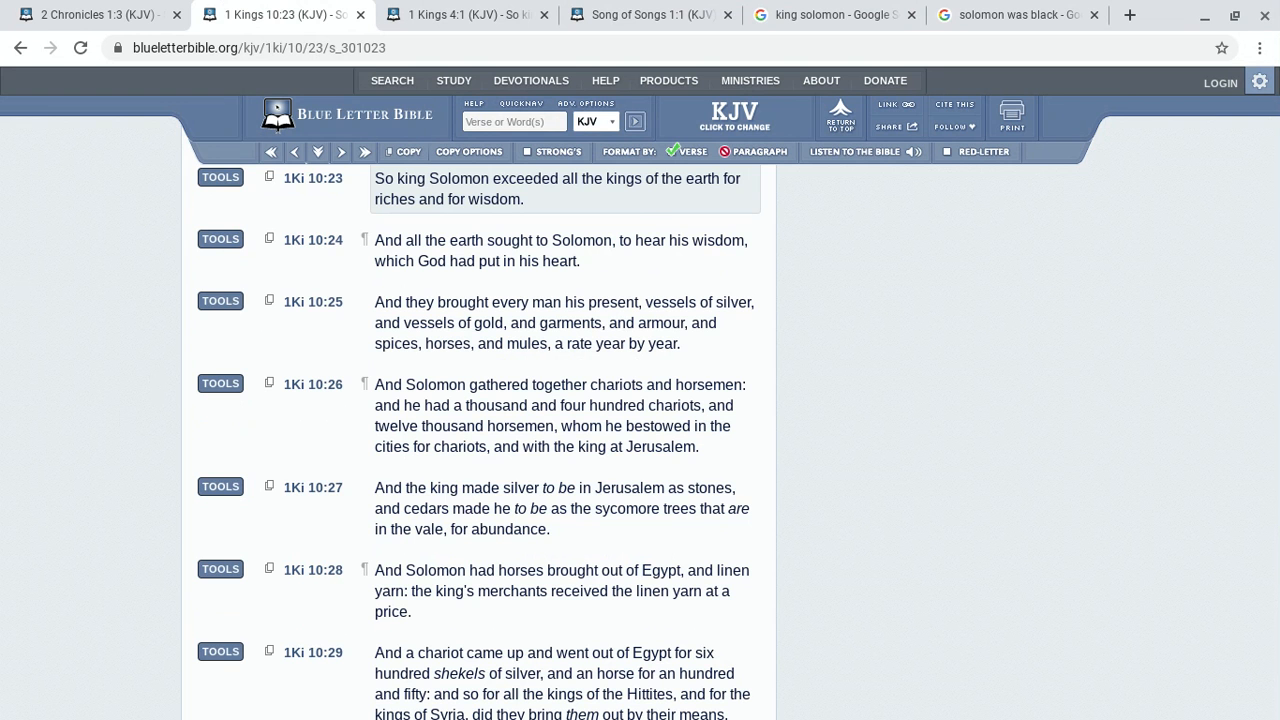
Step: Scroll to 1 Kings 10:26–29 and the KJV public-domain notice
scroll("down", 3)
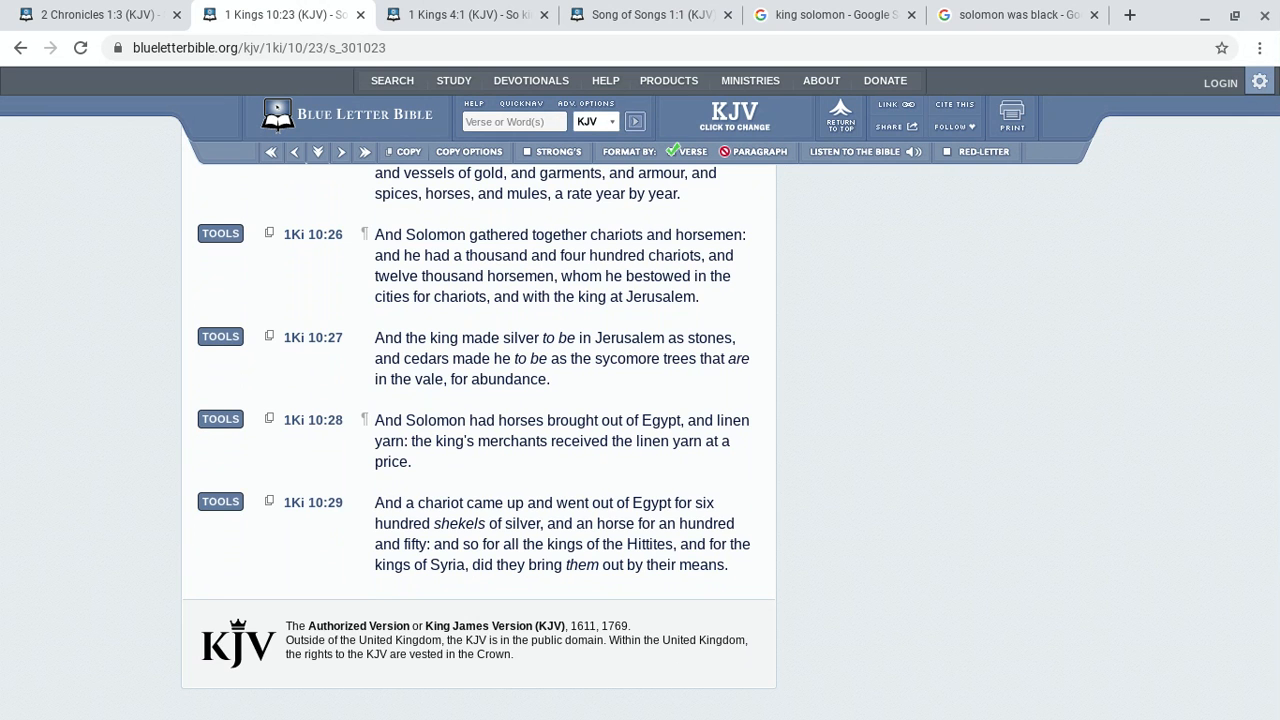
Step: Switch to the 1 Kings 4 (KJV) tab showing verses 29–34 on Solomon's wisdom
left_click(465, 14)
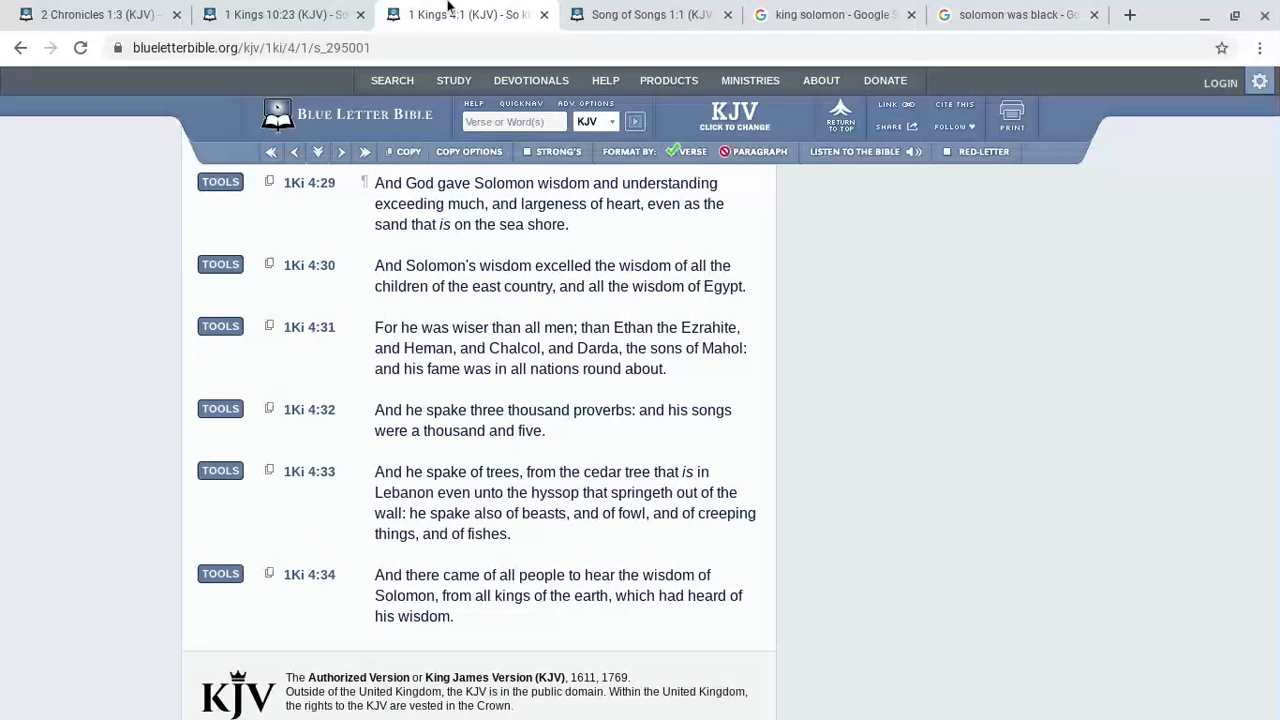
mouse_move(1095, 468)
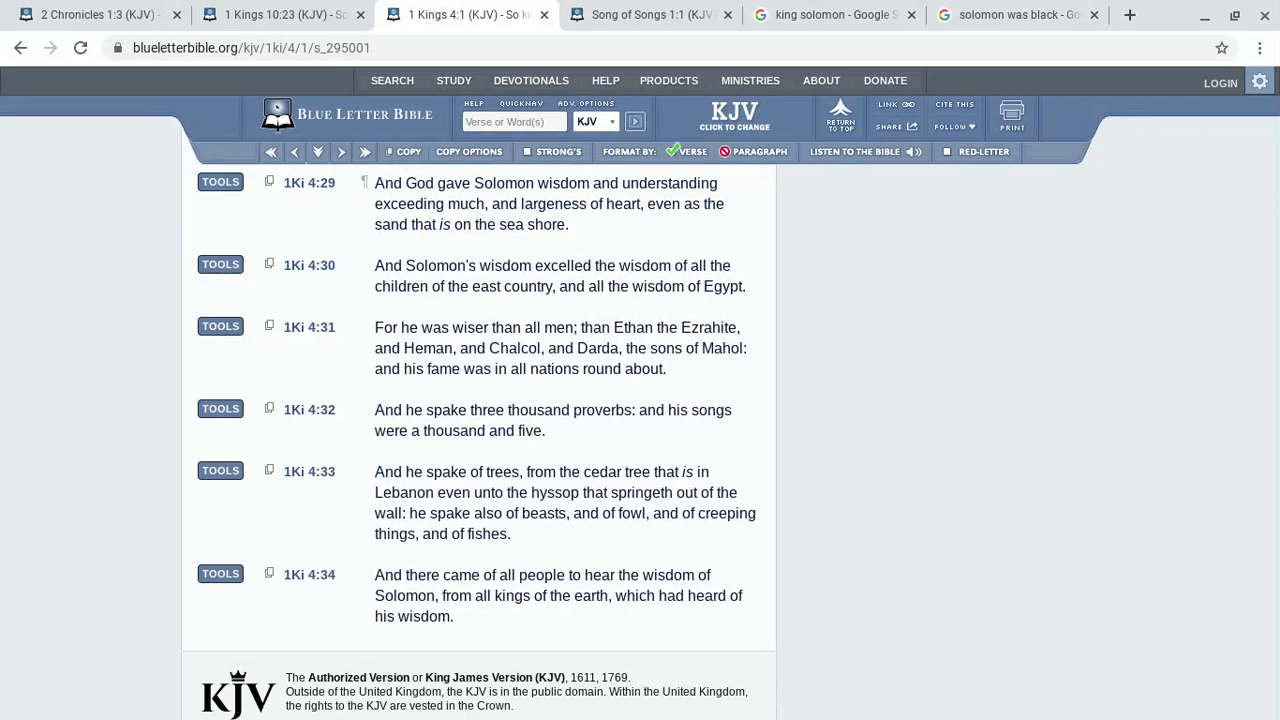
mouse_move(1024, 396)
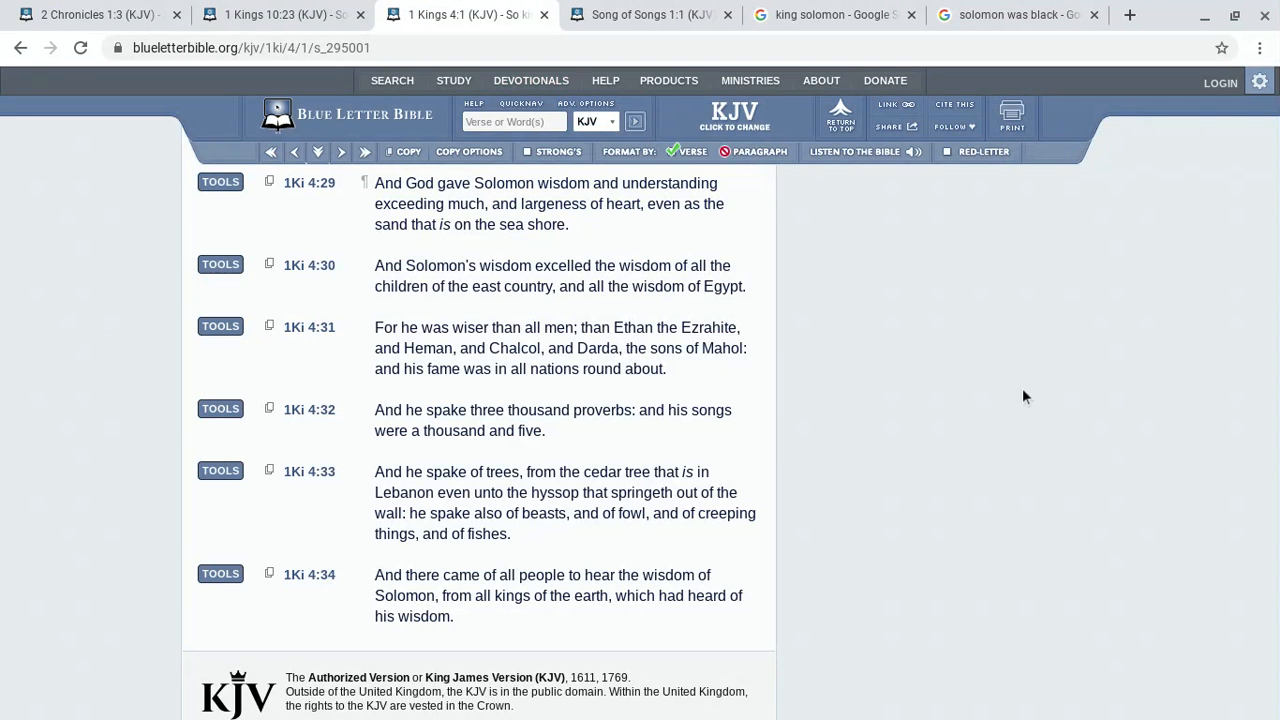
Step: In king solomon Google Images, preview the Britannica and nga.gov Solomon paintings, then close
left_click(810, 14)
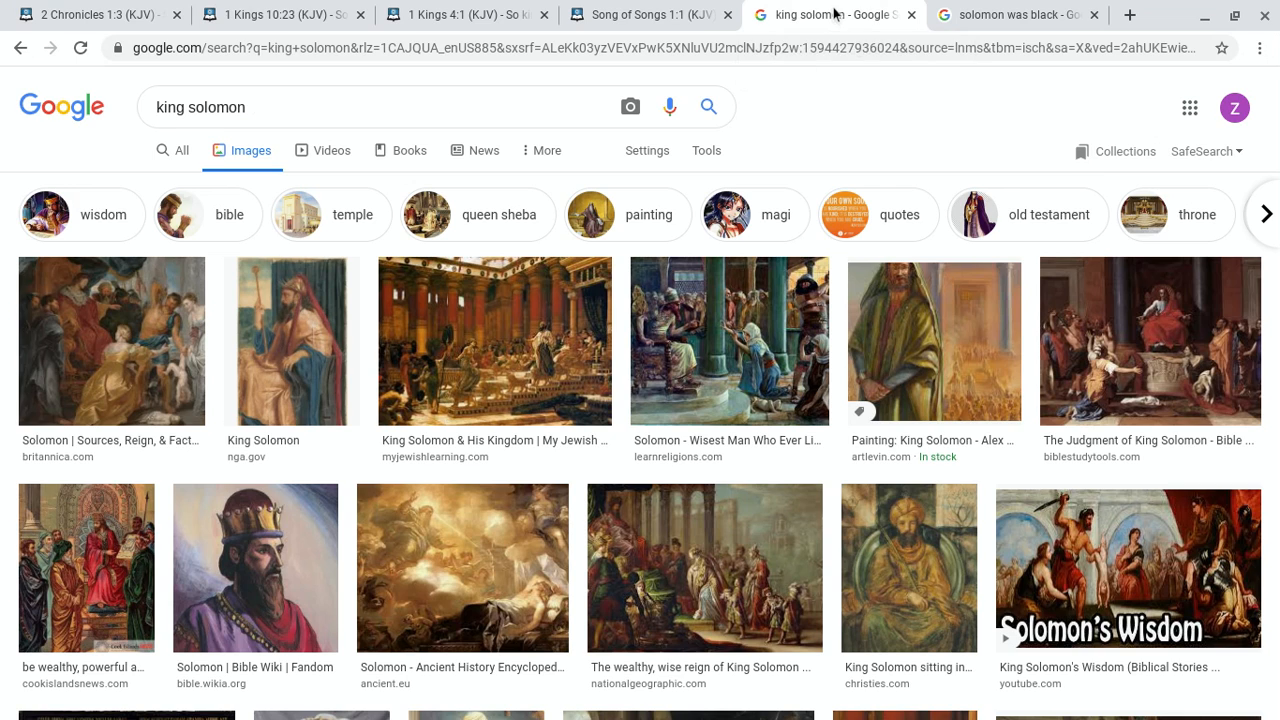
mouse_move(897, 123)
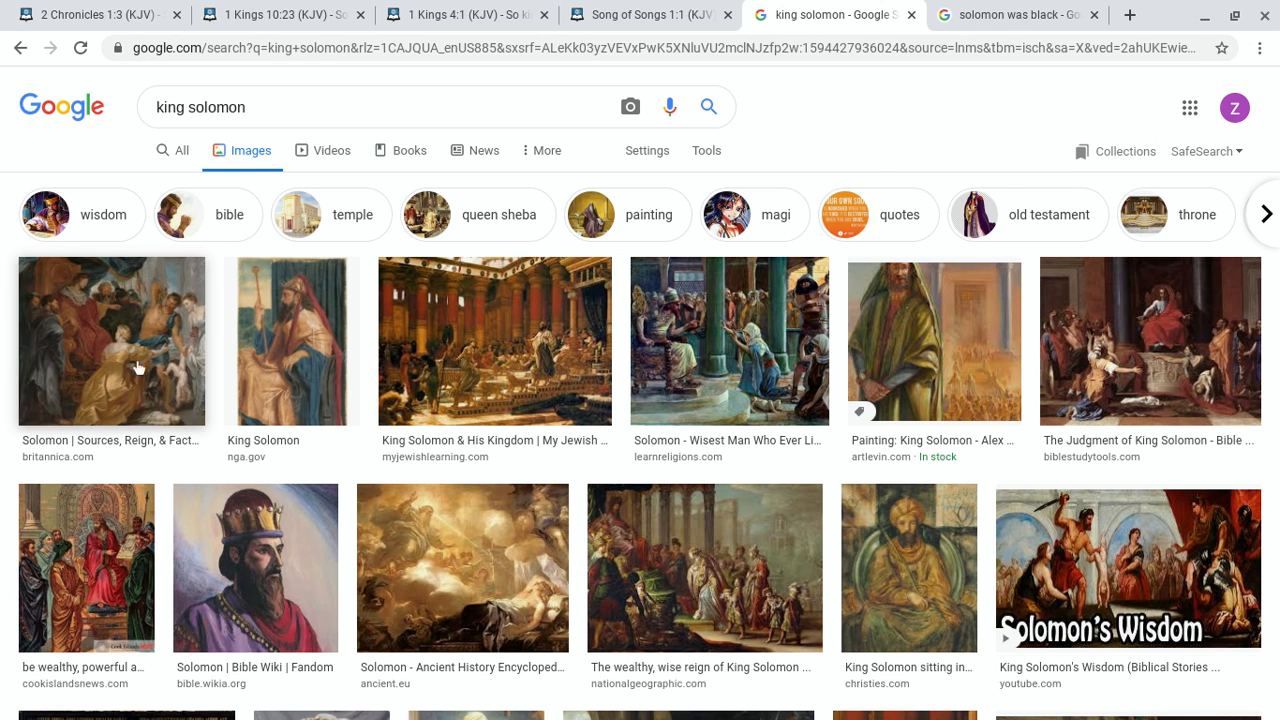
left_click(111, 341)
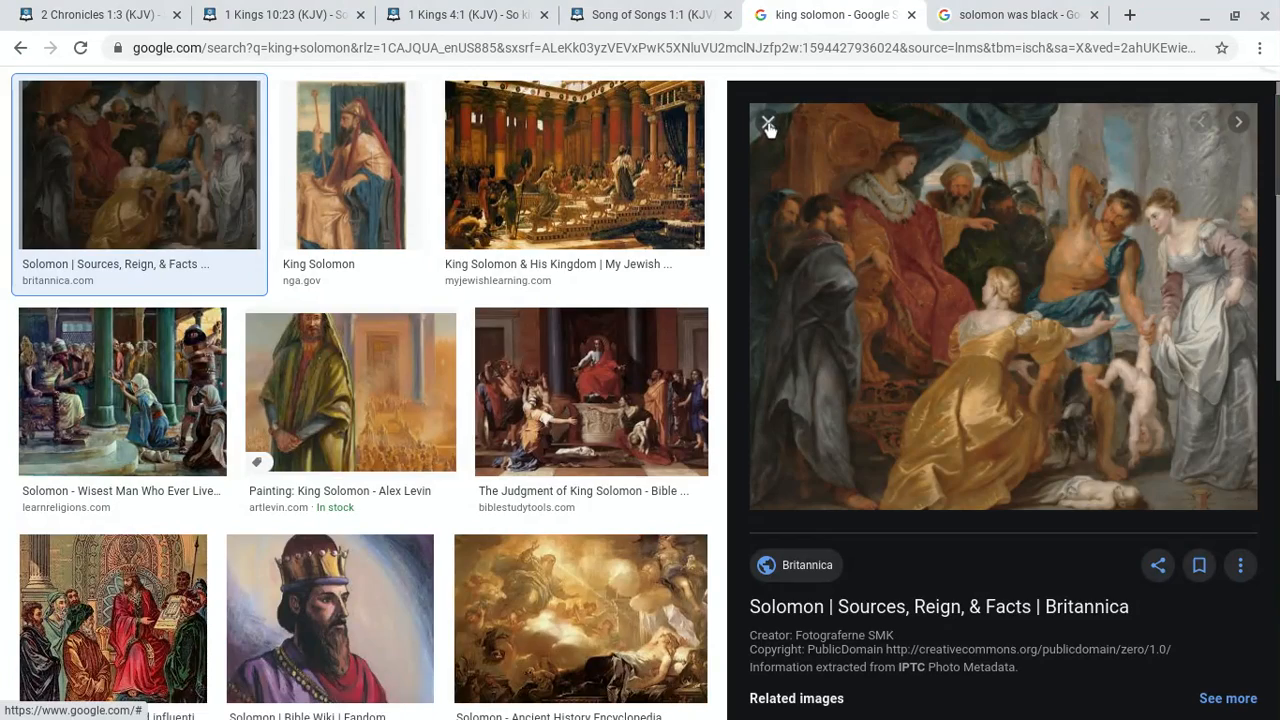
left_click(350, 164)
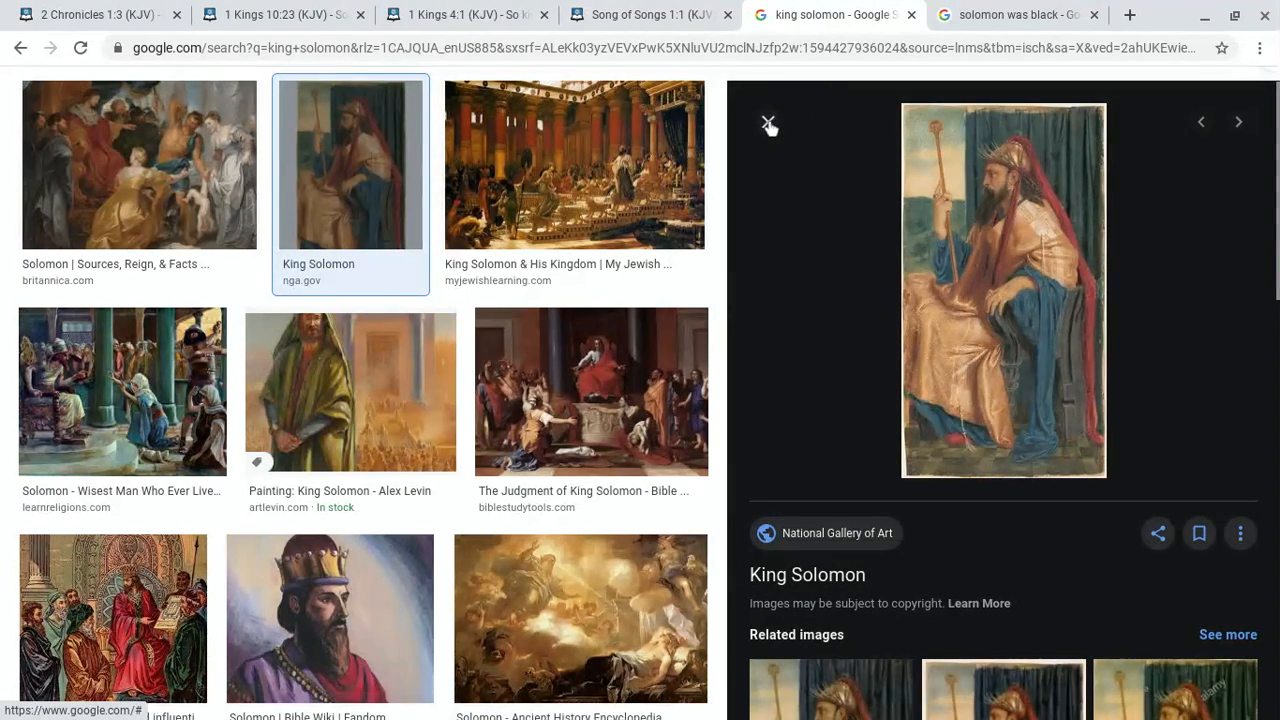
left_click(769, 122)
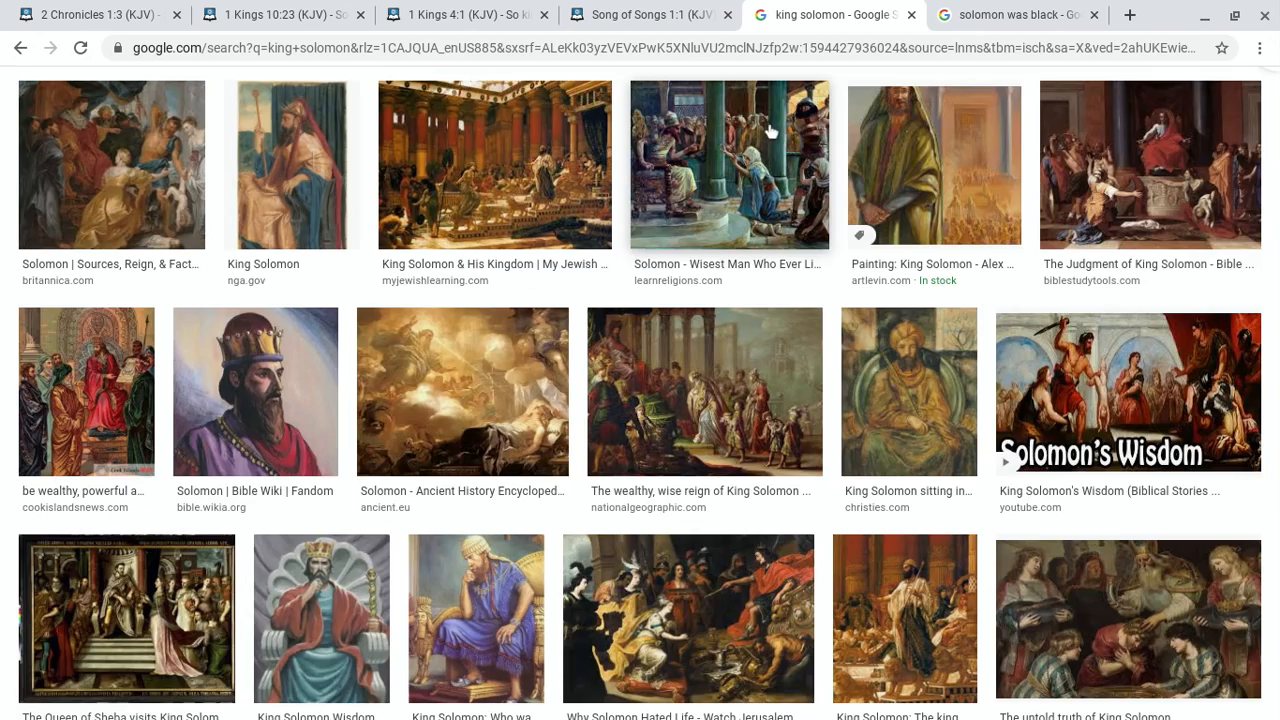
Step: Preview the sitting Solomon painting and Bible Wiki crowned portrait, close both, scroll up
left_click(908, 391)
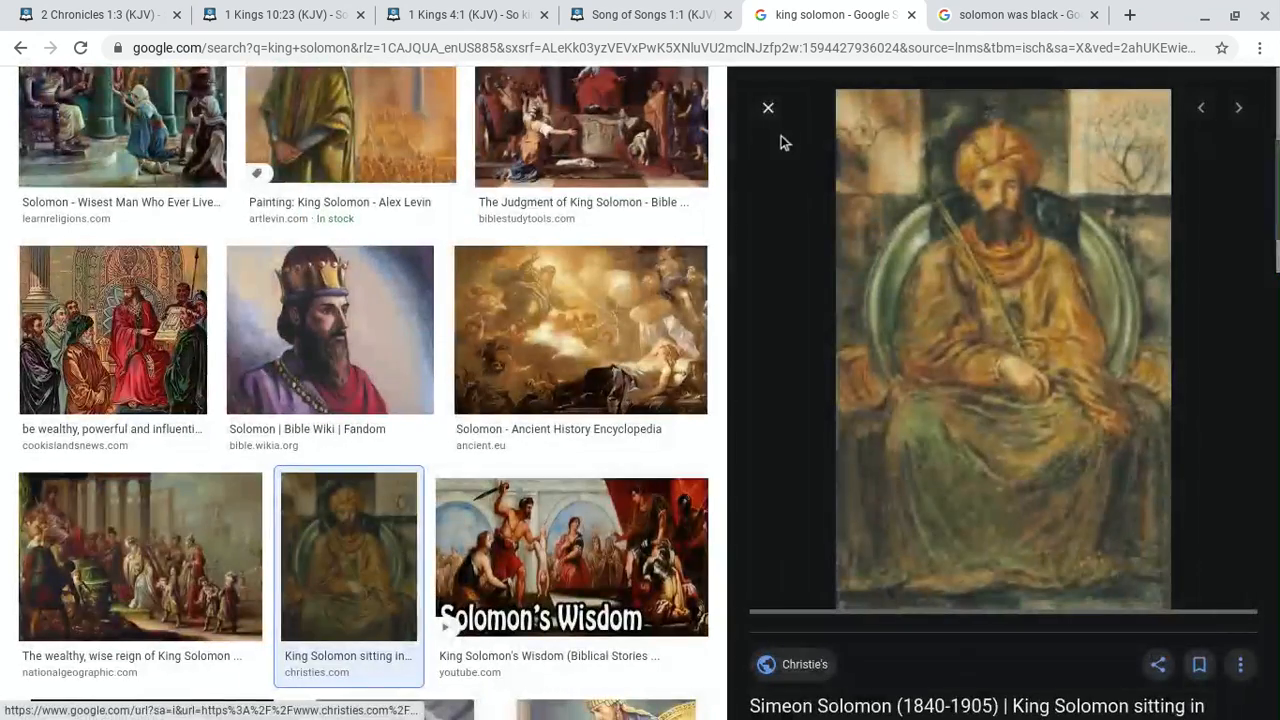
left_click(768, 107)
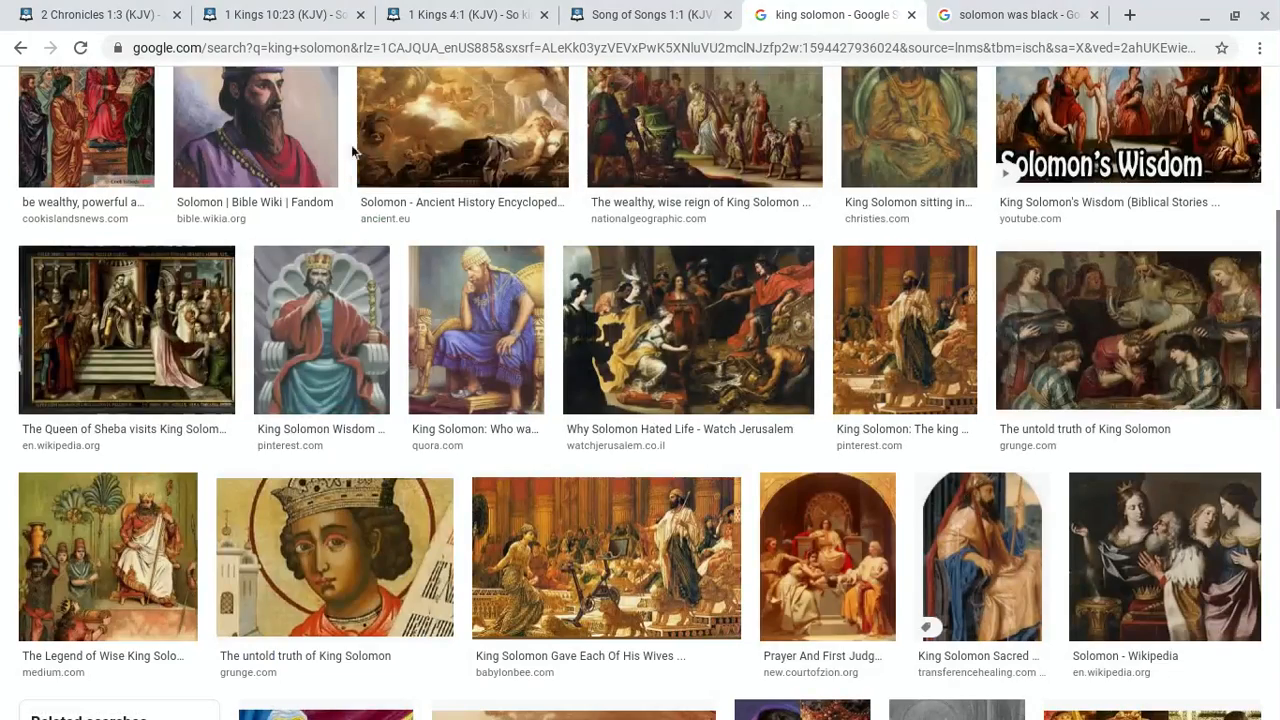
left_click(255, 125)
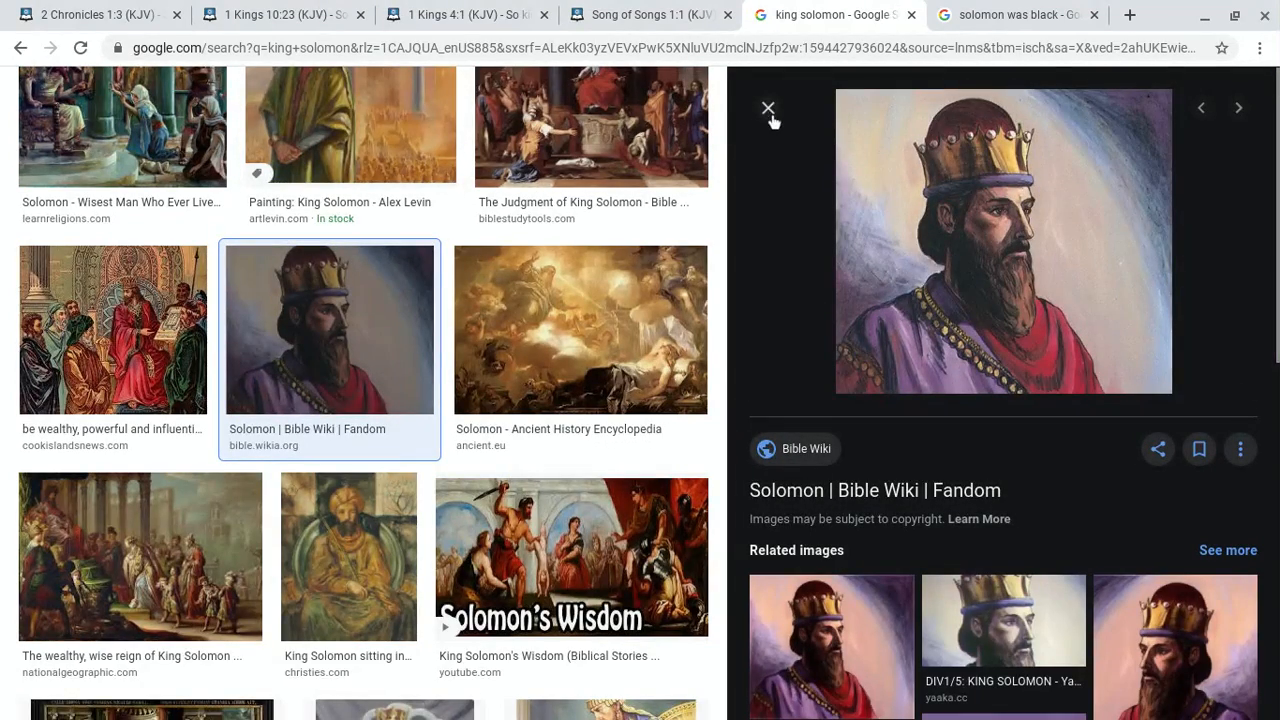
left_click(768, 108)
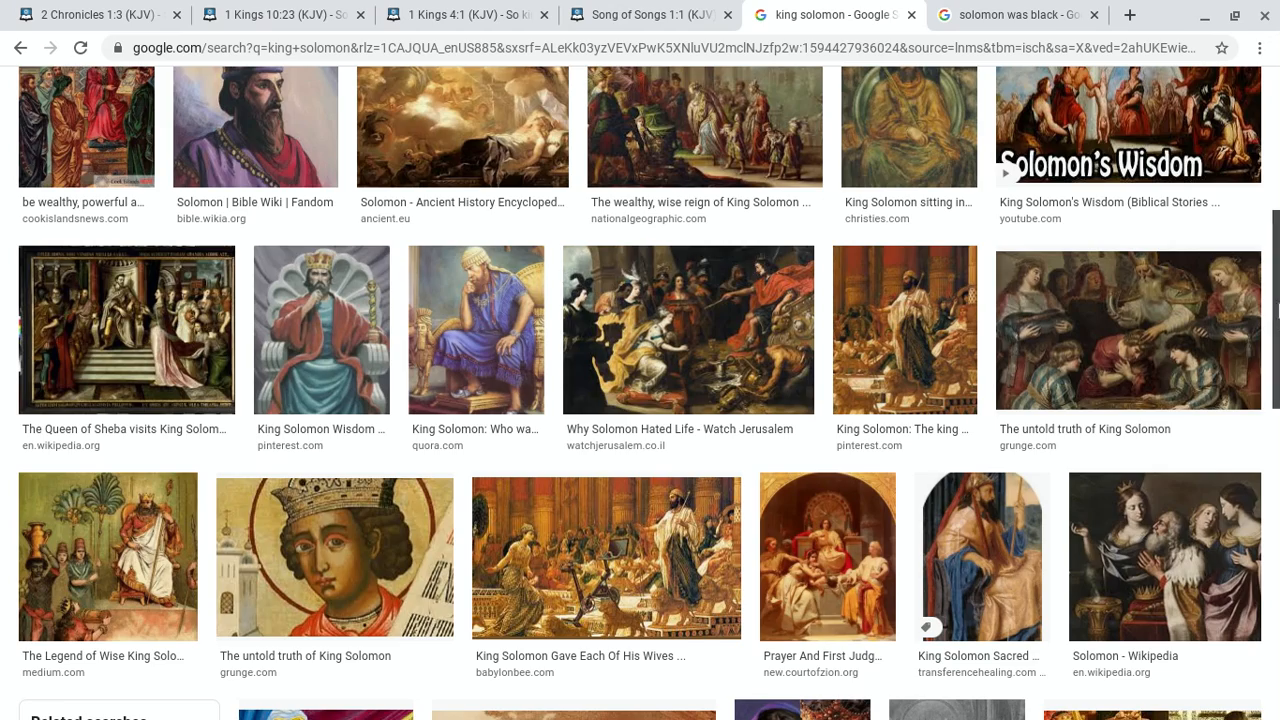
scroll("up", 3)
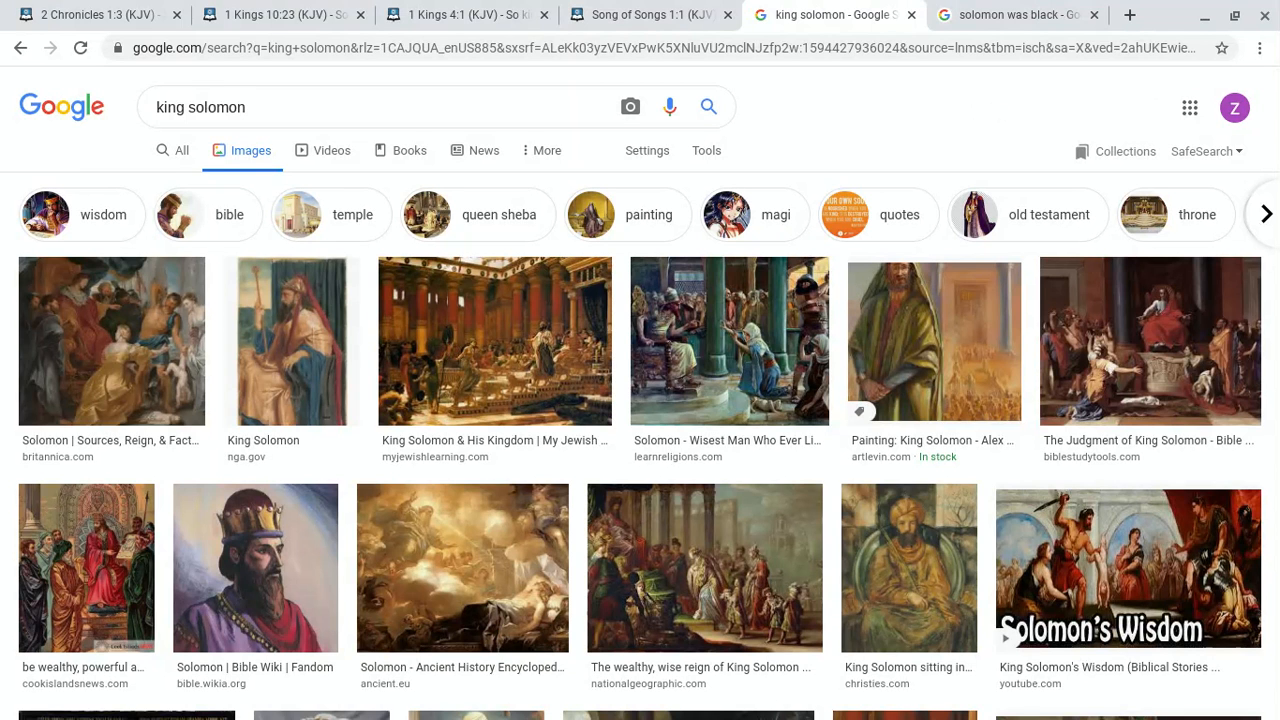
Step: Return to Song of Songs 1 (KJV), showing "I am black, but comely" in verse 5
left_click(648, 14)
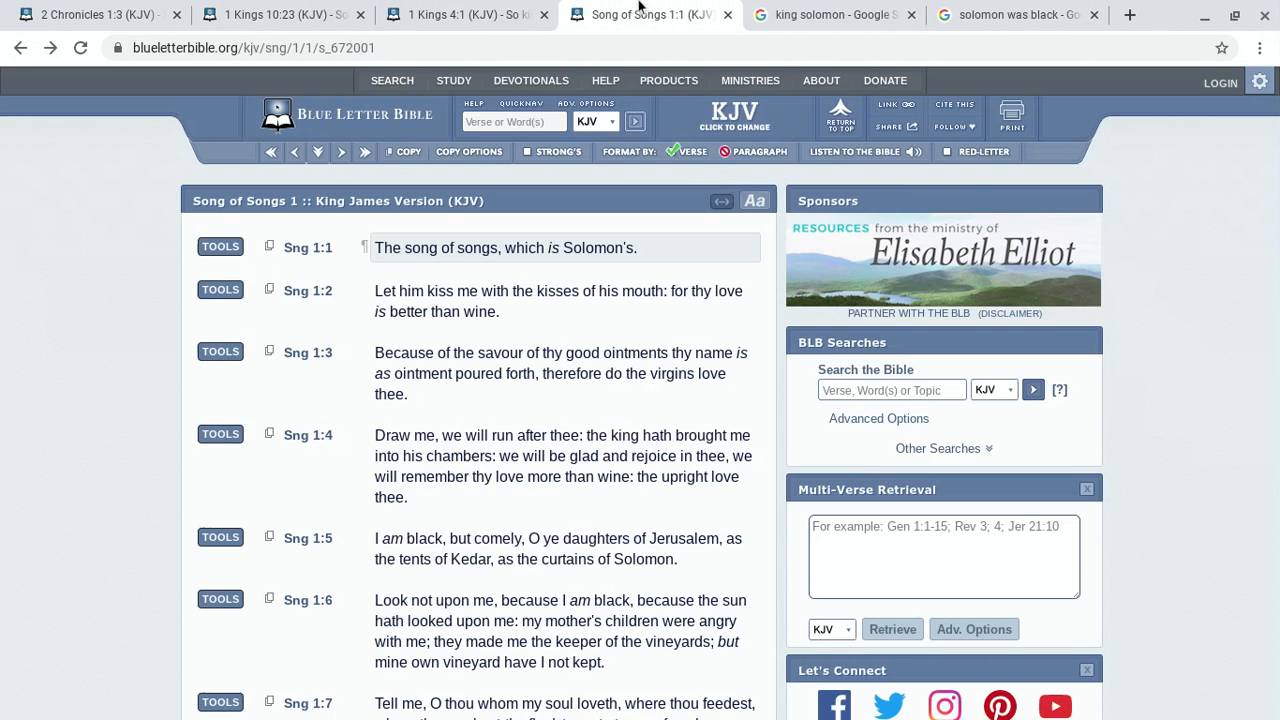
mouse_move(1180, 448)
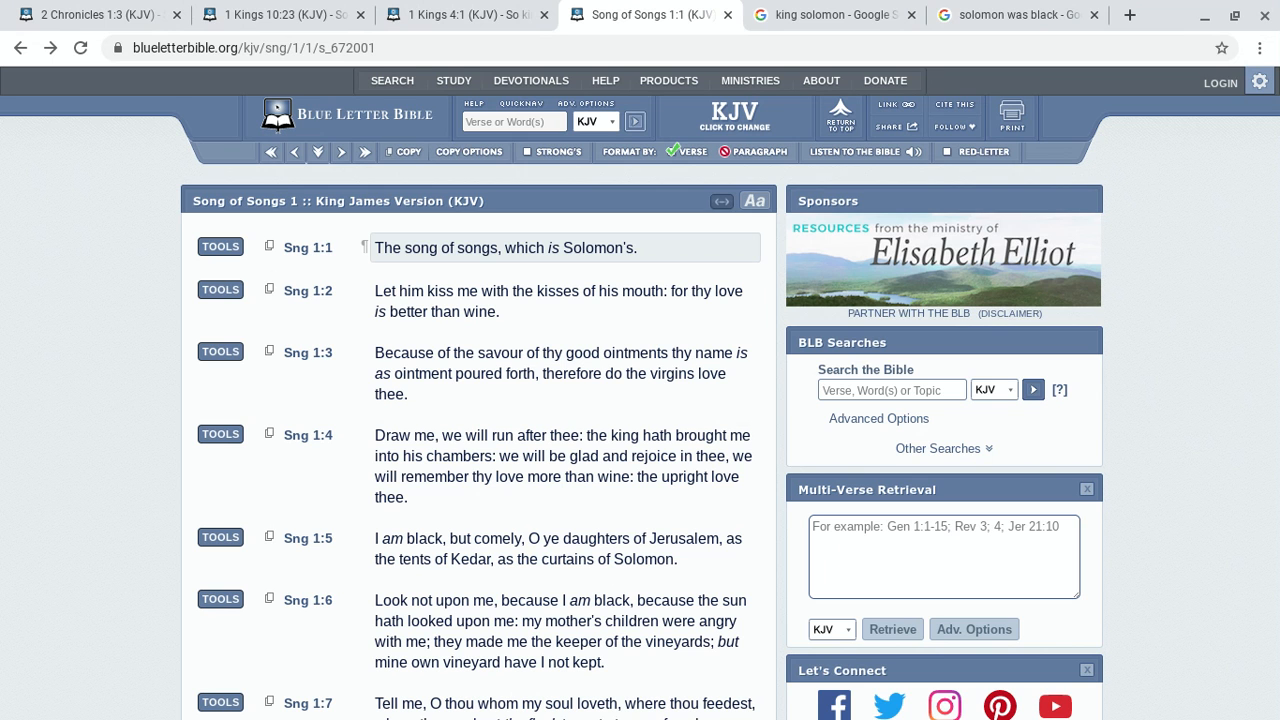
mouse_move(366, 574)
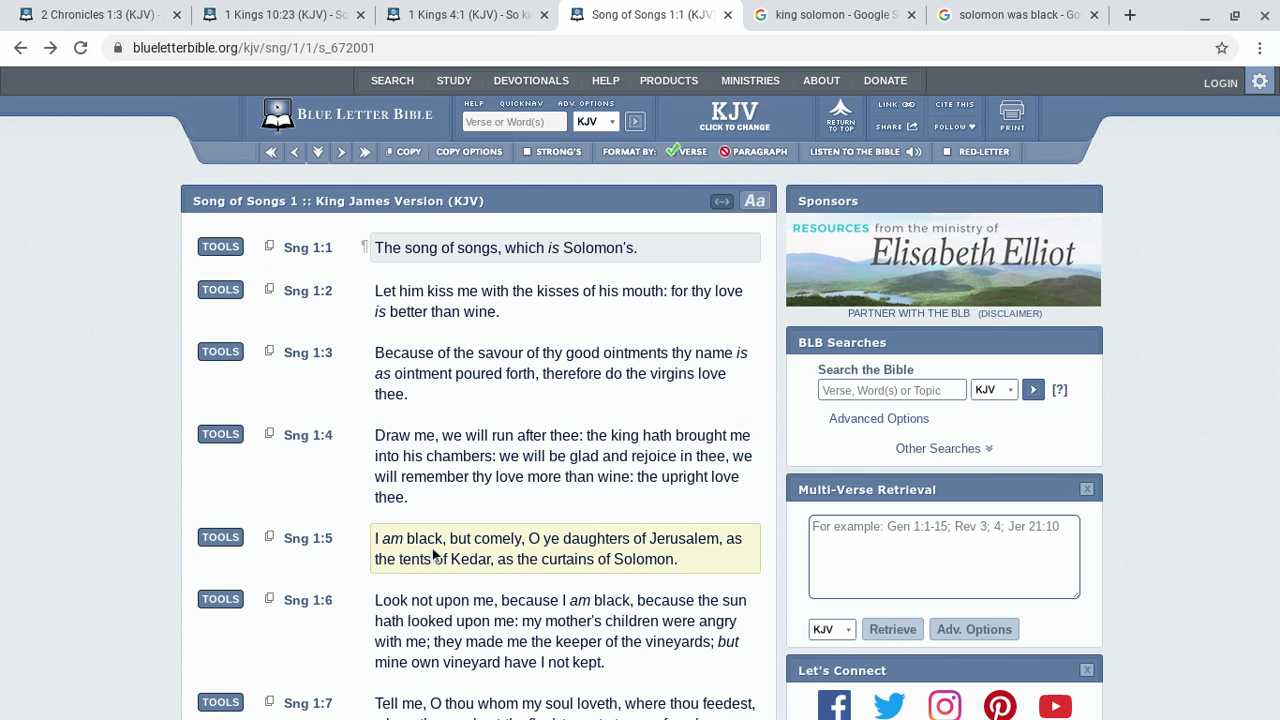
mouse_move(498, 542)
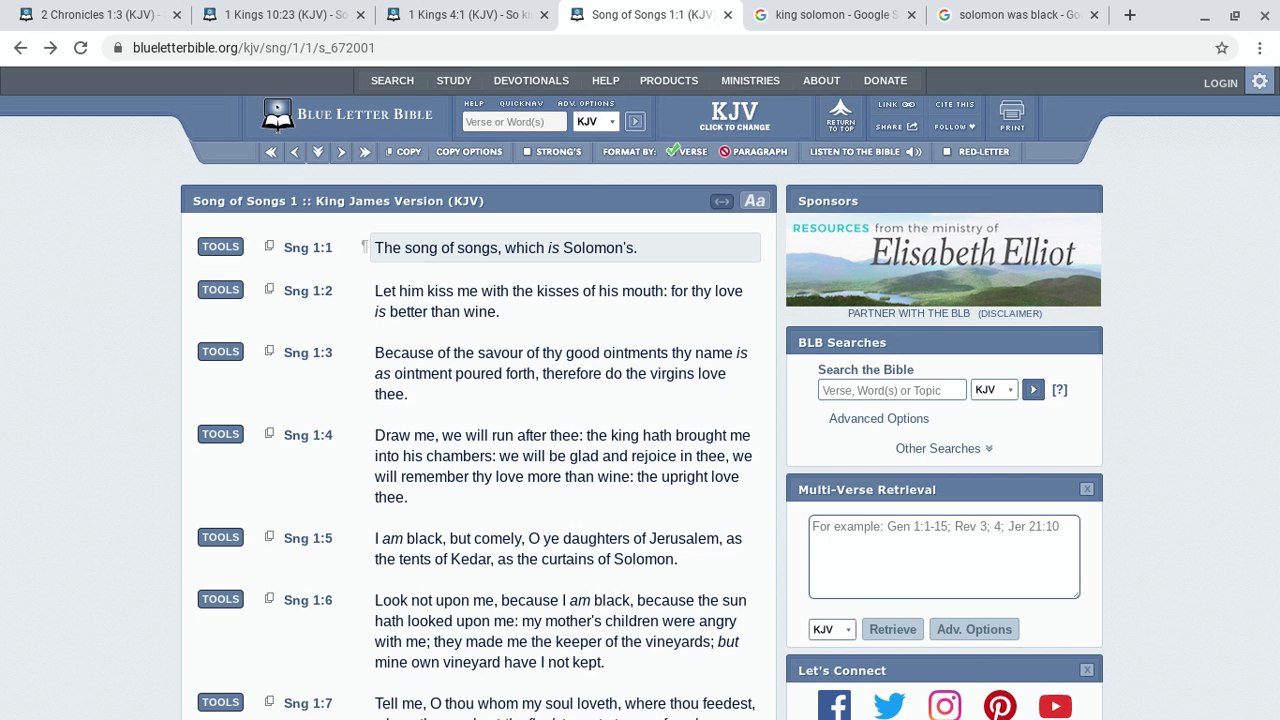
mouse_move(336, 635)
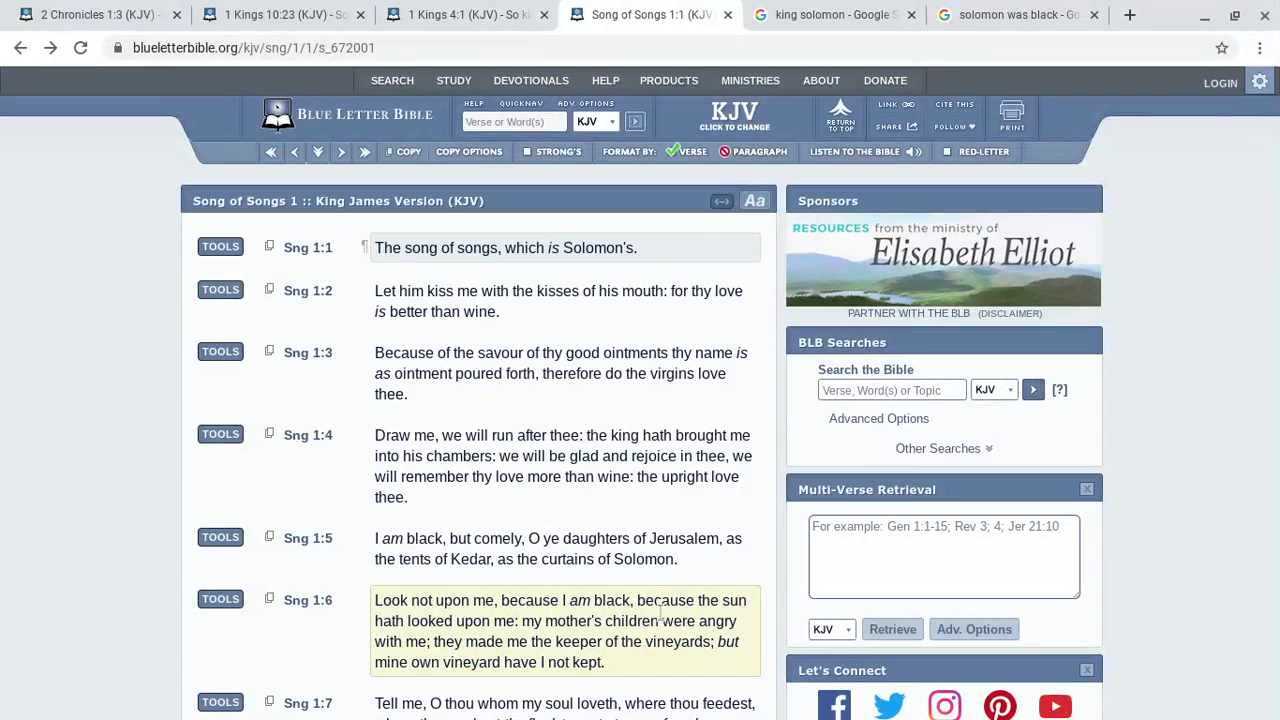
mouse_move(413, 640)
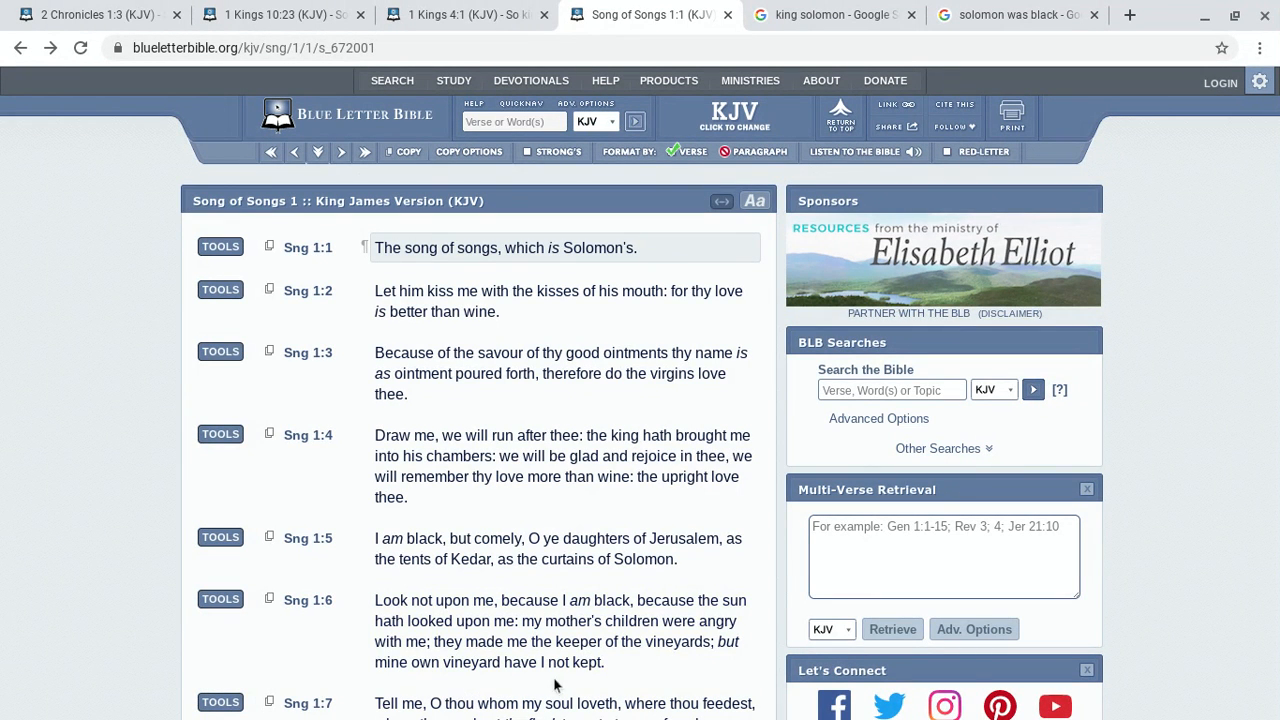
mouse_move(340, 664)
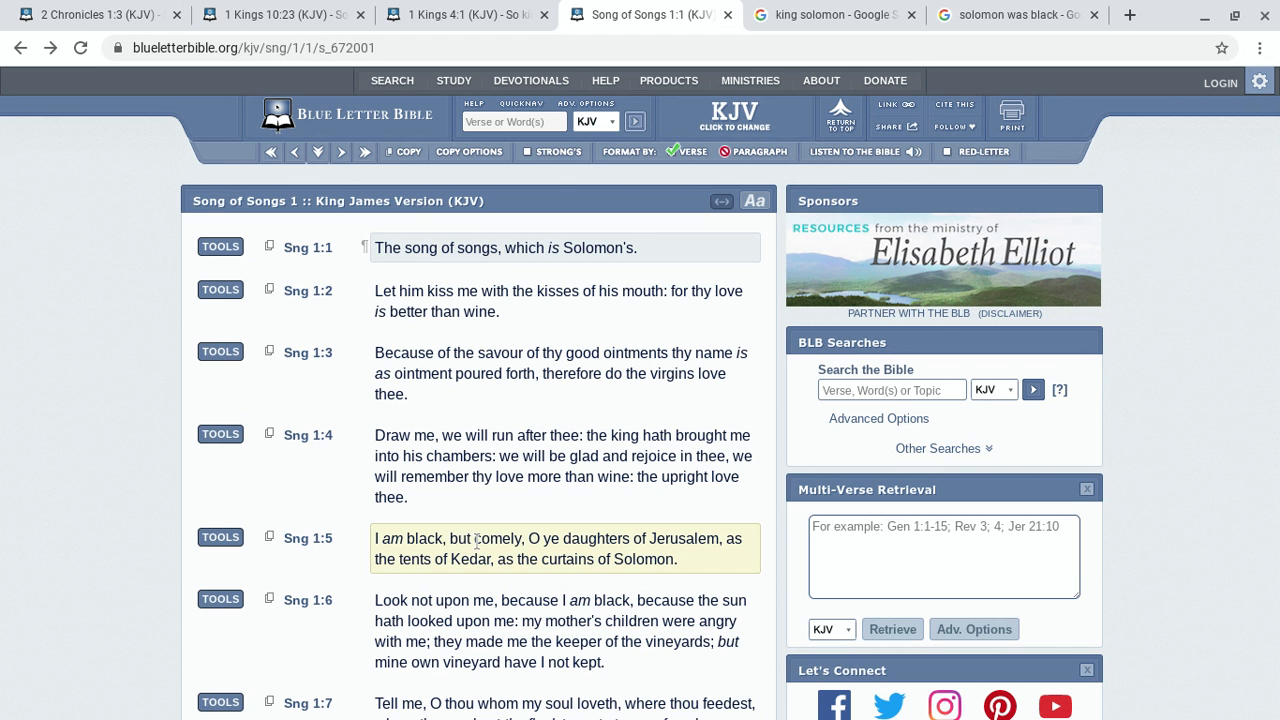
double_click(498, 539)
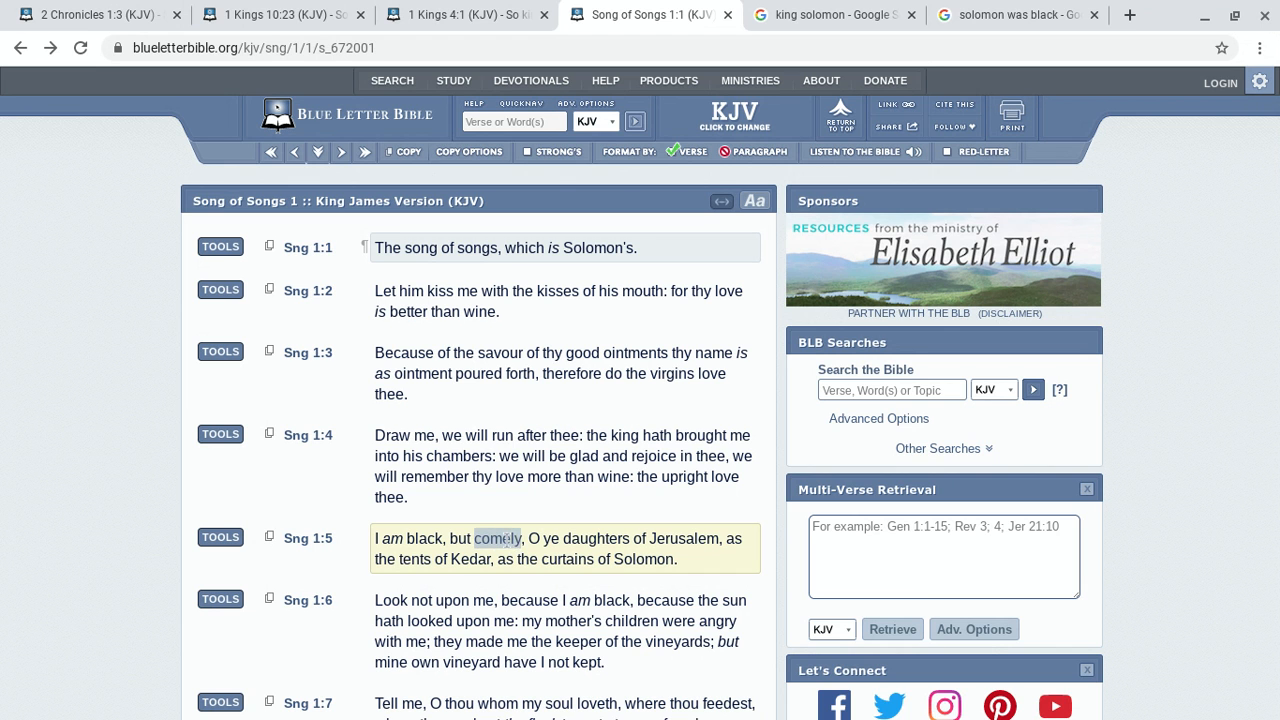
right_click(497, 538)
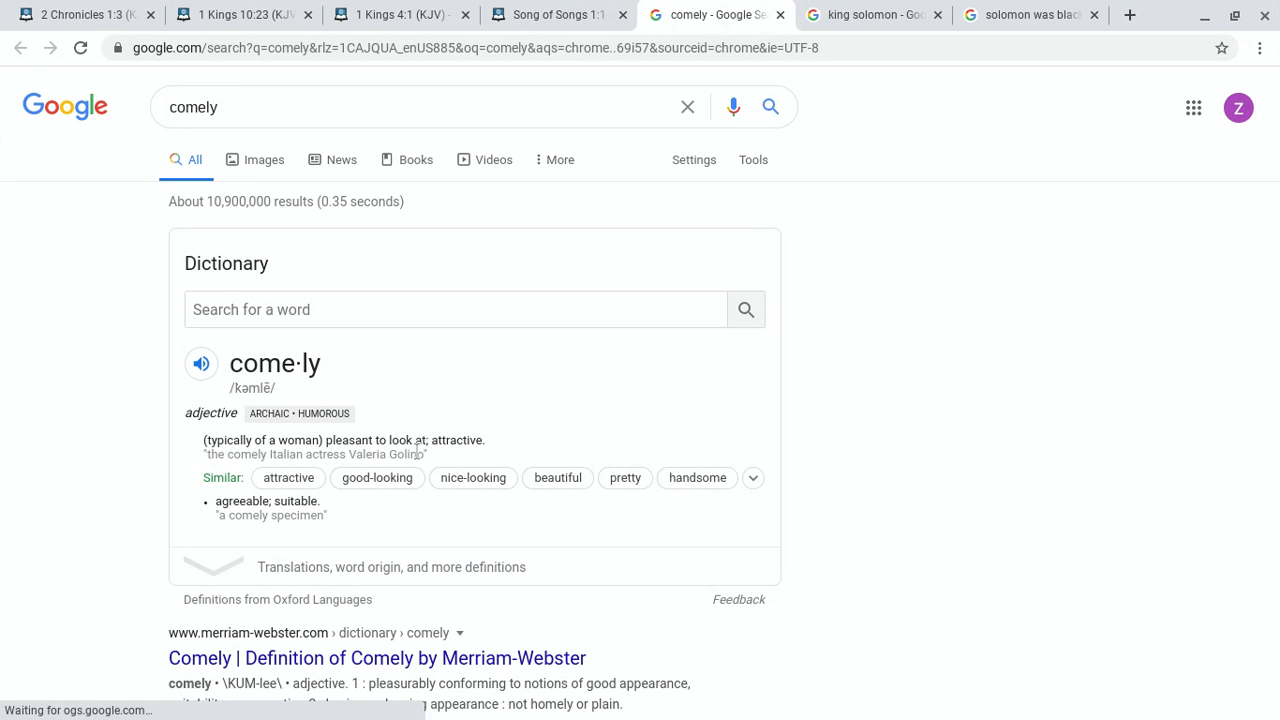
mouse_move(450, 457)
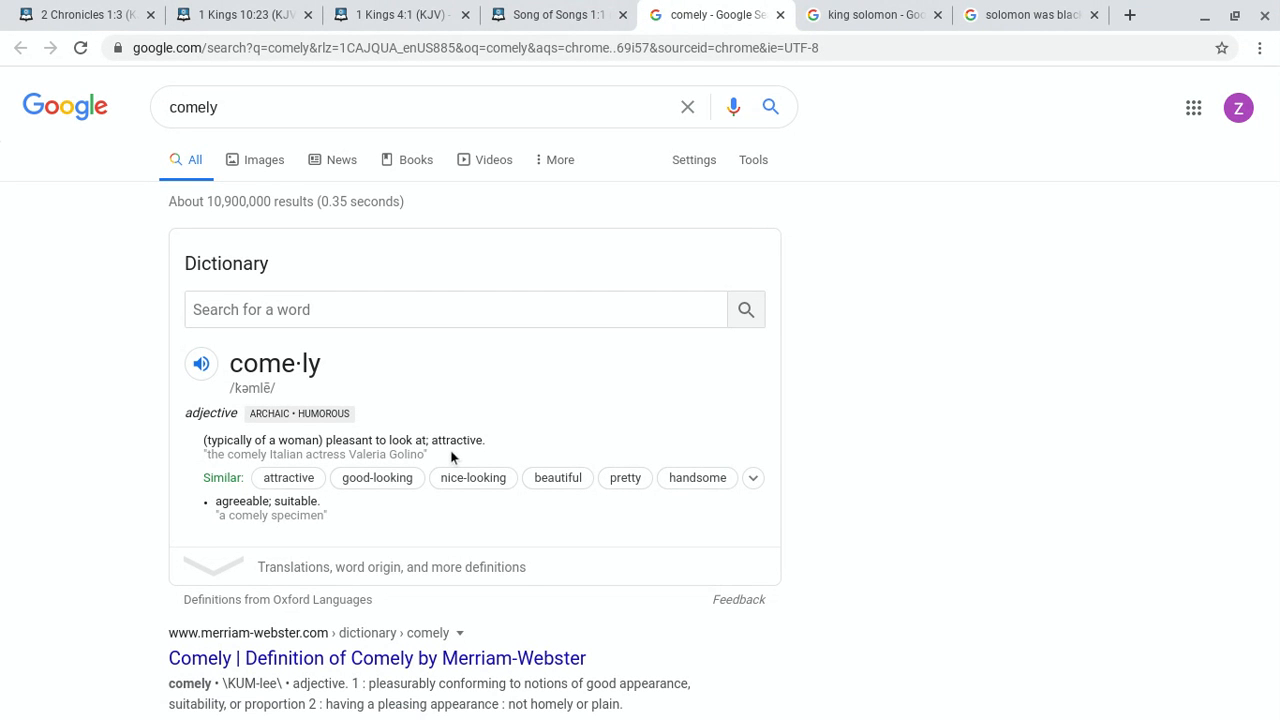
mouse_move(515, 513)
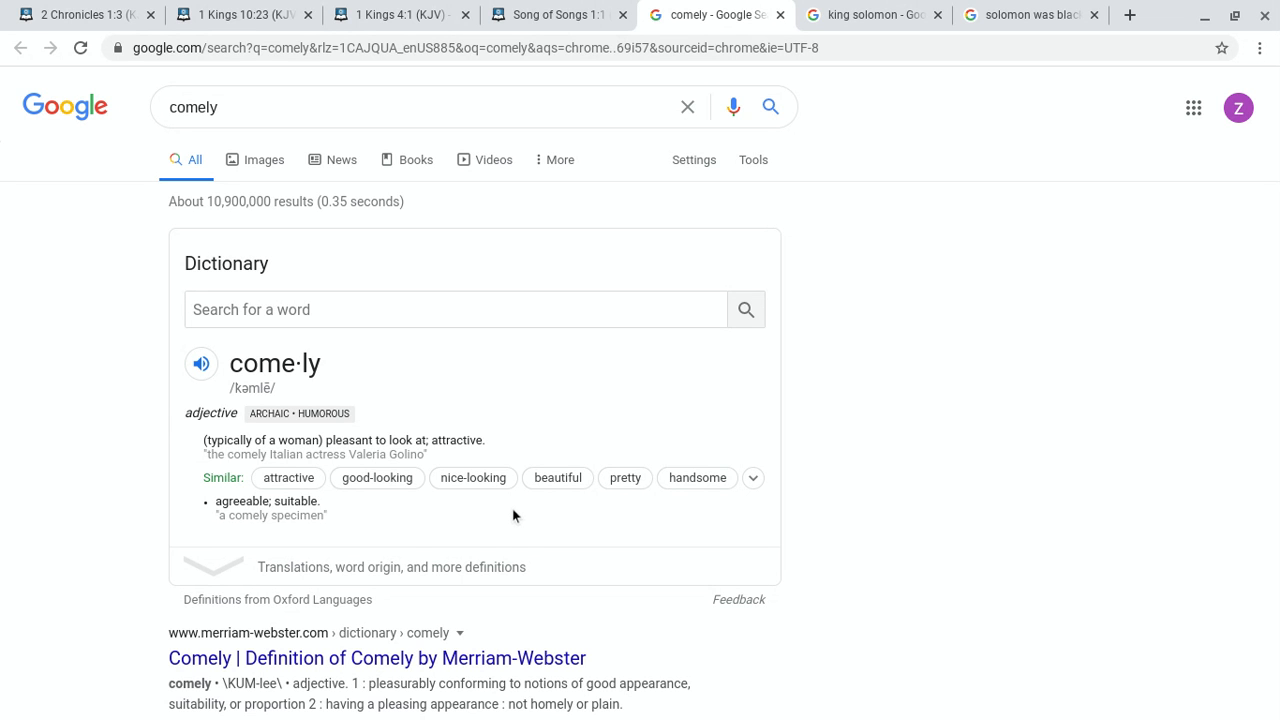
mouse_move(707, 503)
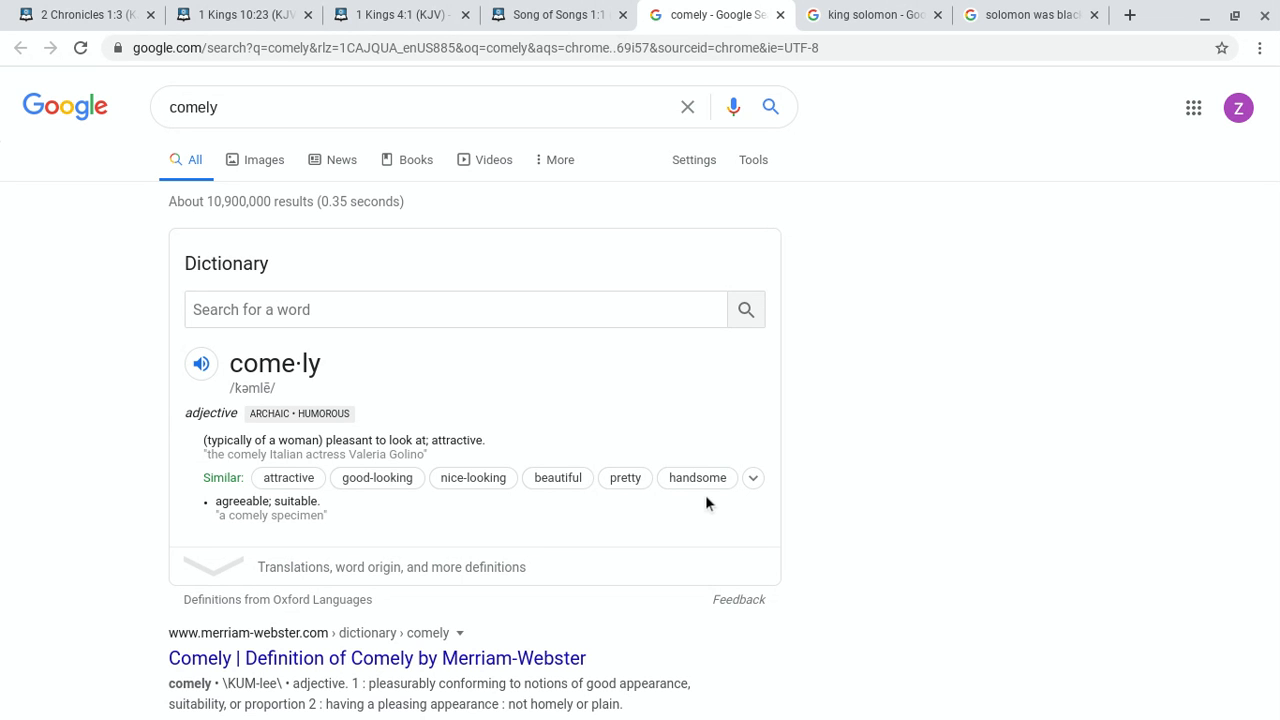
mouse_move(401, 527)
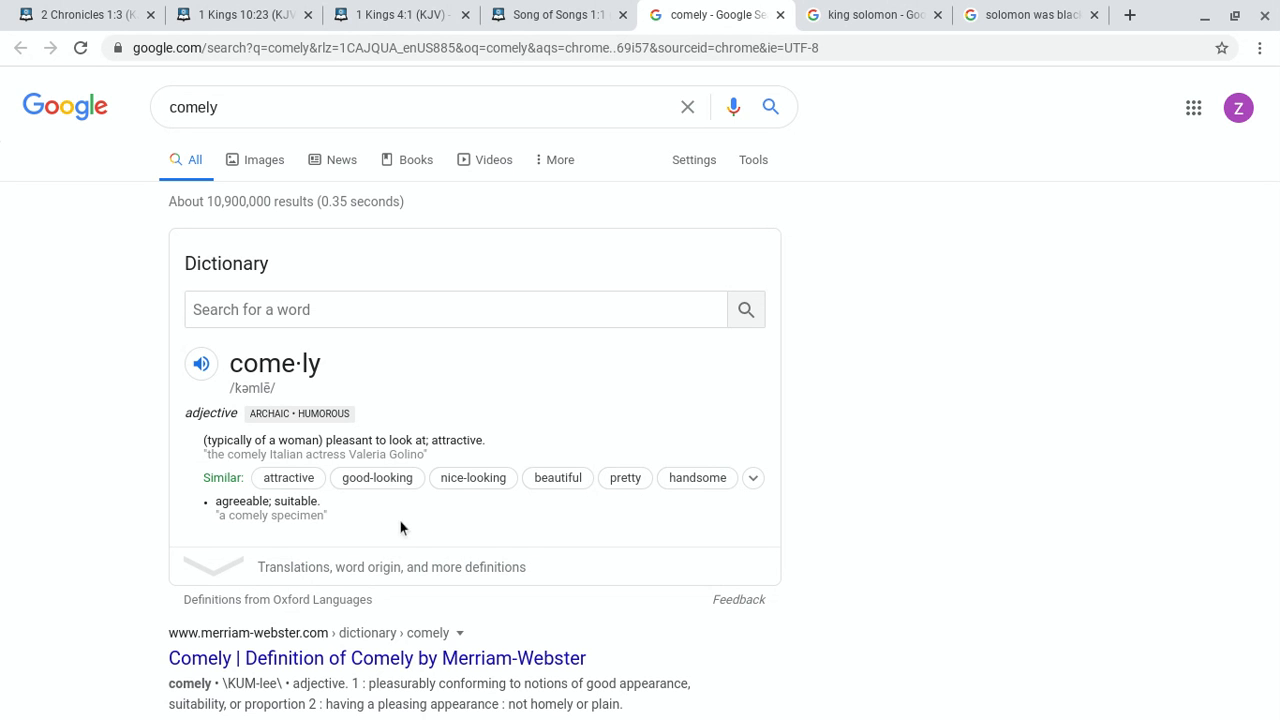
mouse_move(557, 513)
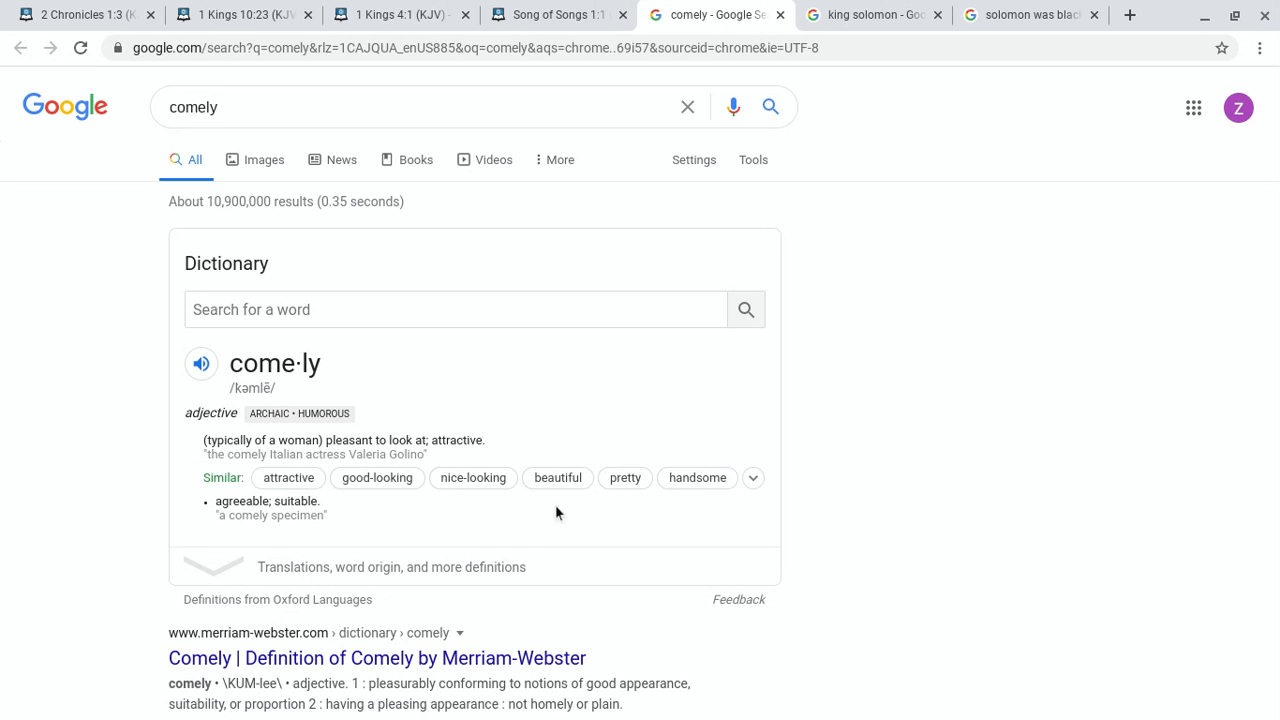
mouse_move(93, 310)
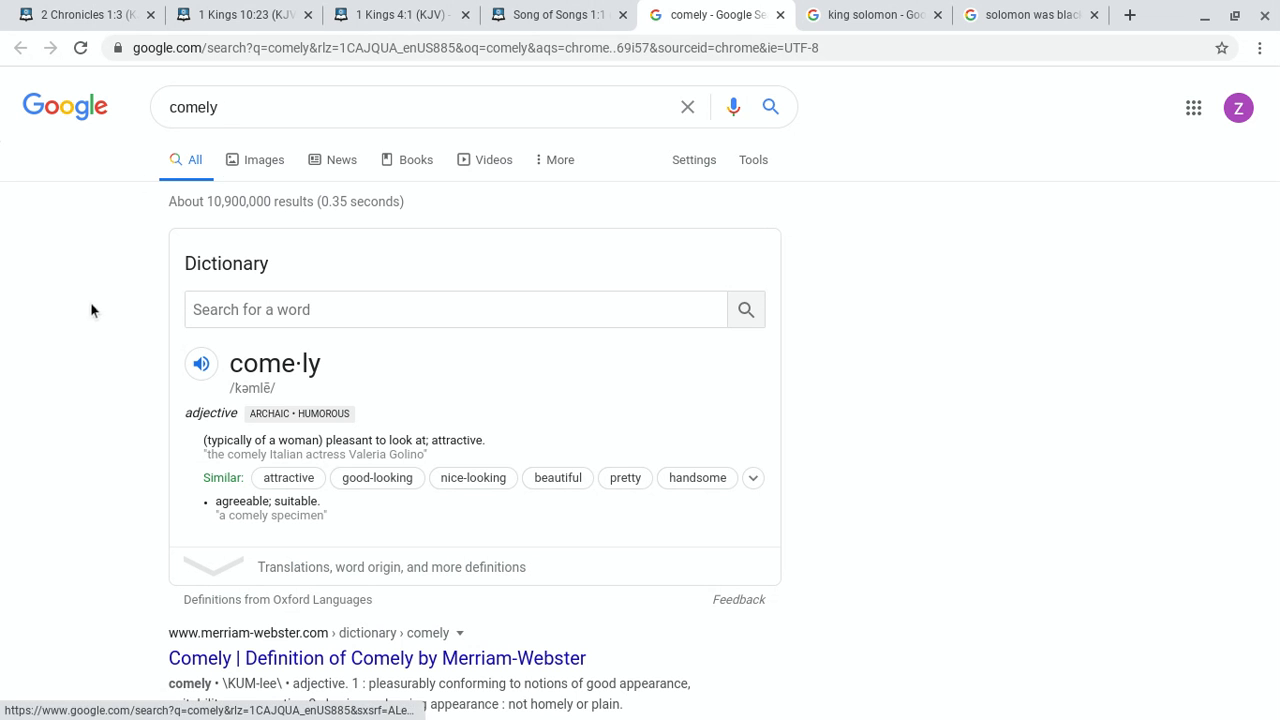
mouse_move(558, 477)
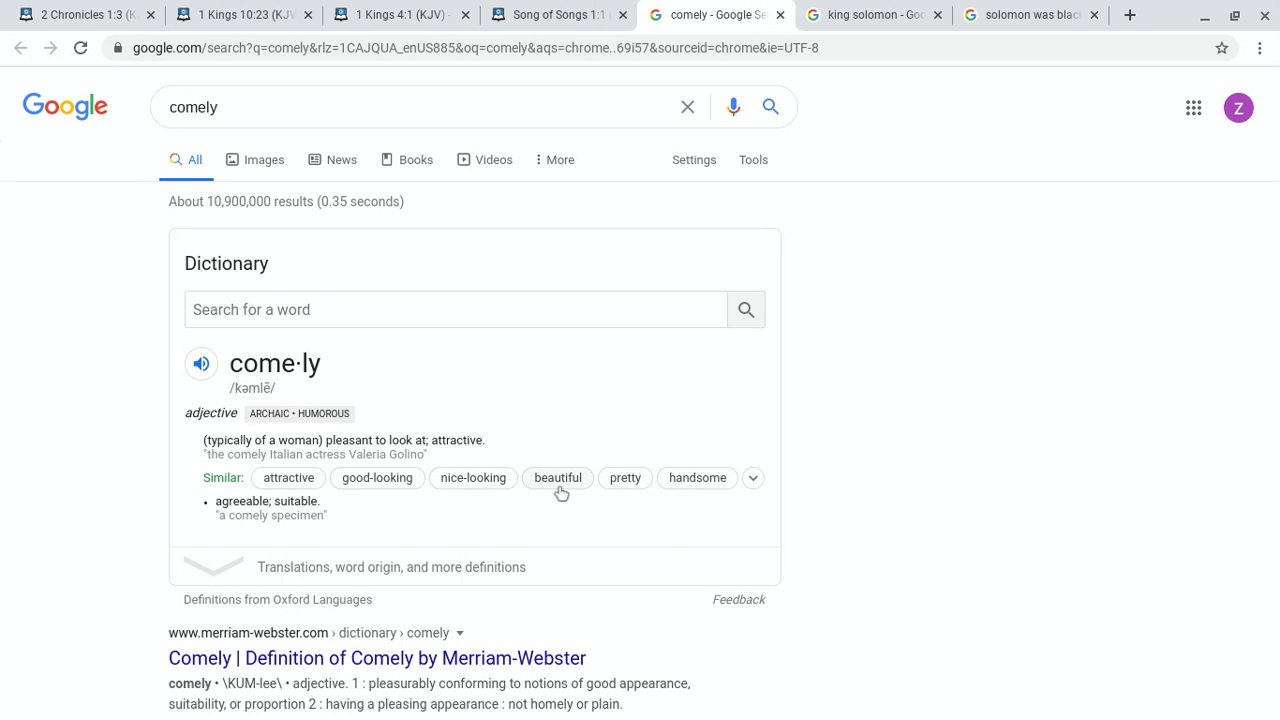
left_click(555, 14)
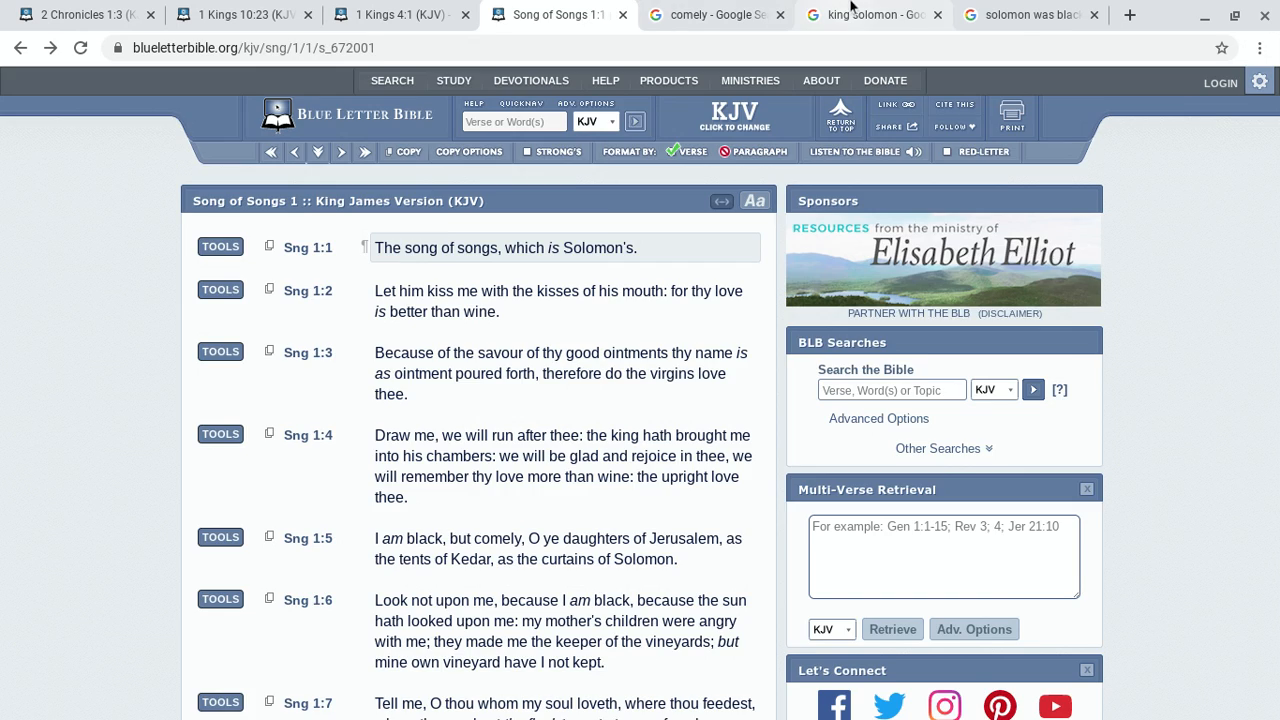
Step: Switch back to the king solomon Google Images grid of Solomon paintings
left_click(870, 14)
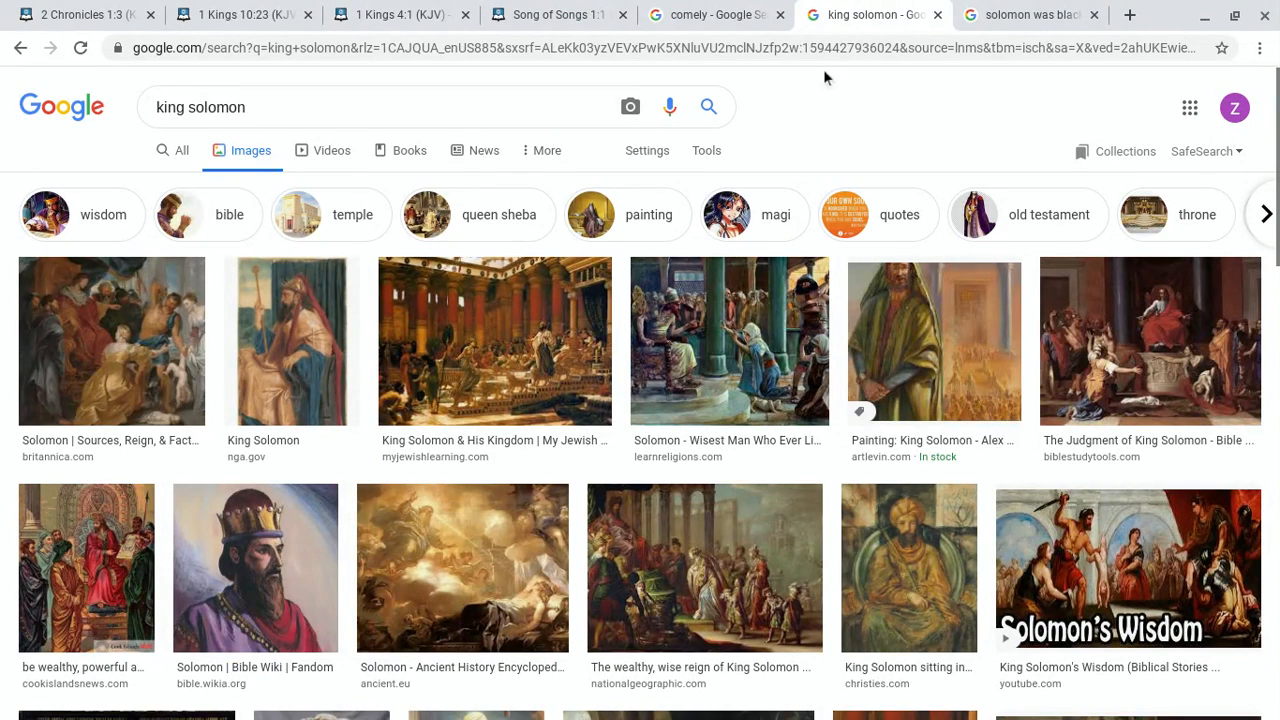
mouse_move(922, 120)
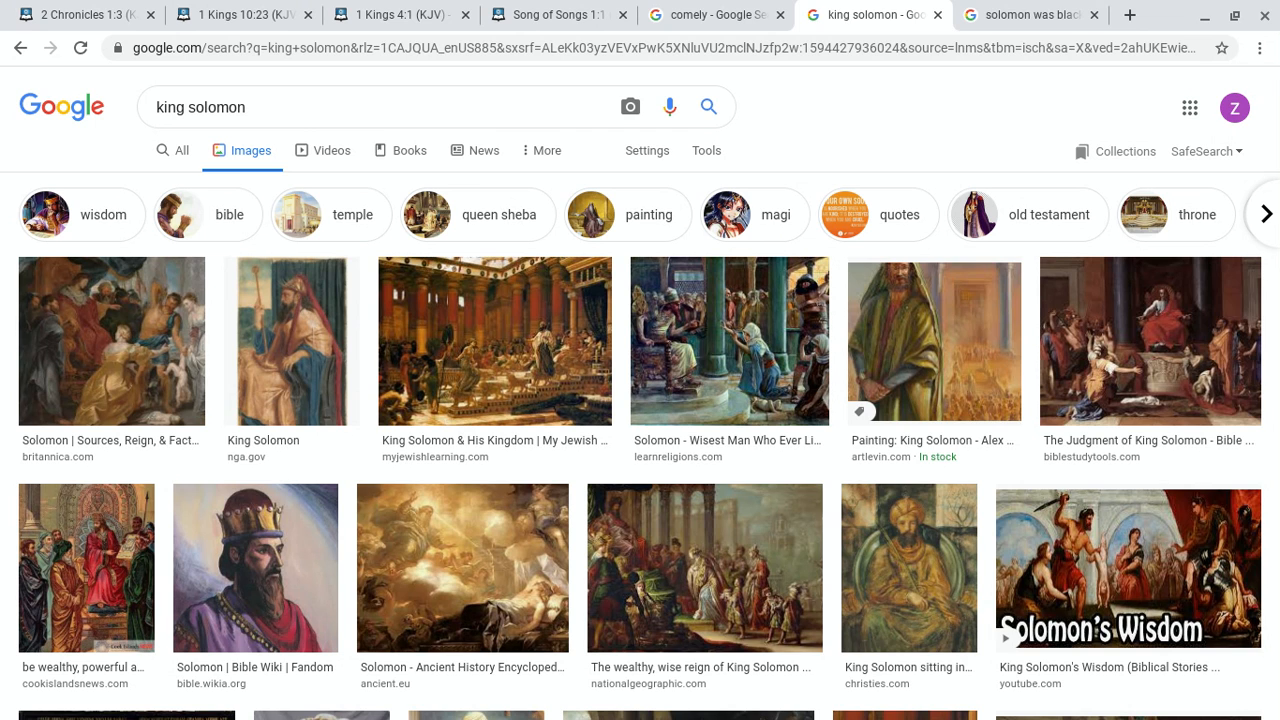
Step: In 'solomon was black' results, enlarge the Pinterest King Solomon and Queen of Sheba painting
left_click(1030, 14)
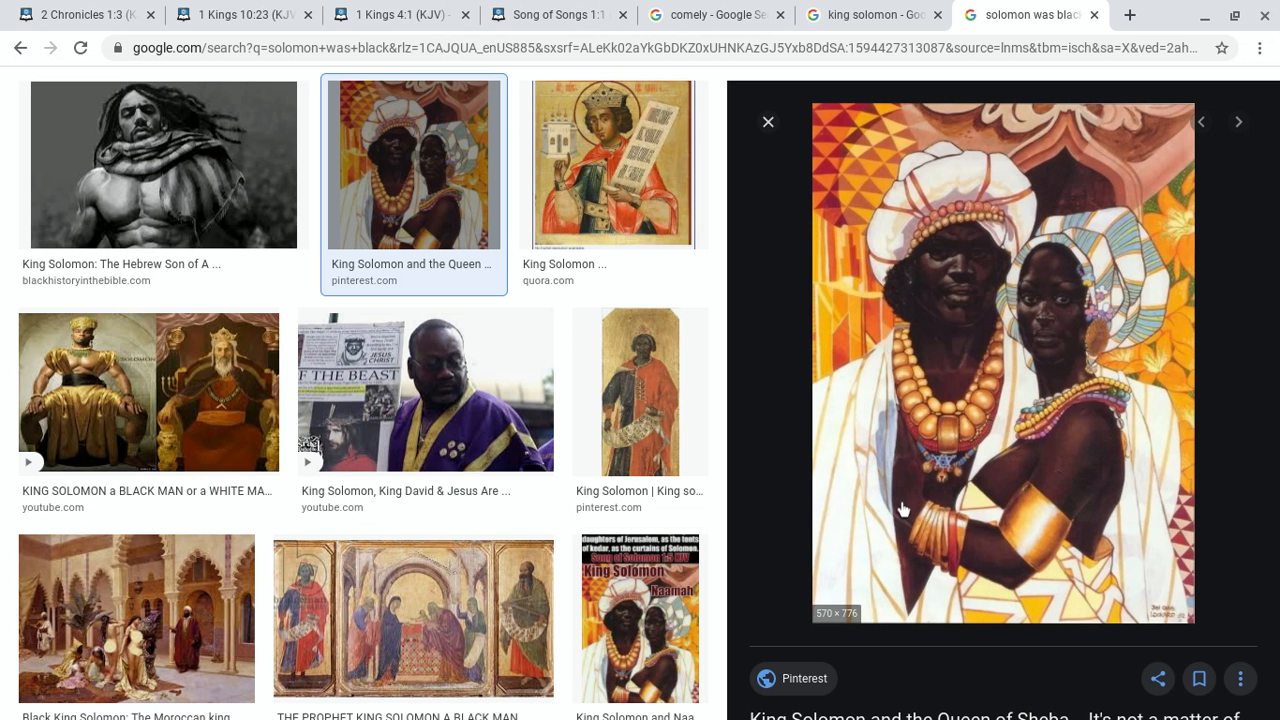
mouse_move(992, 311)
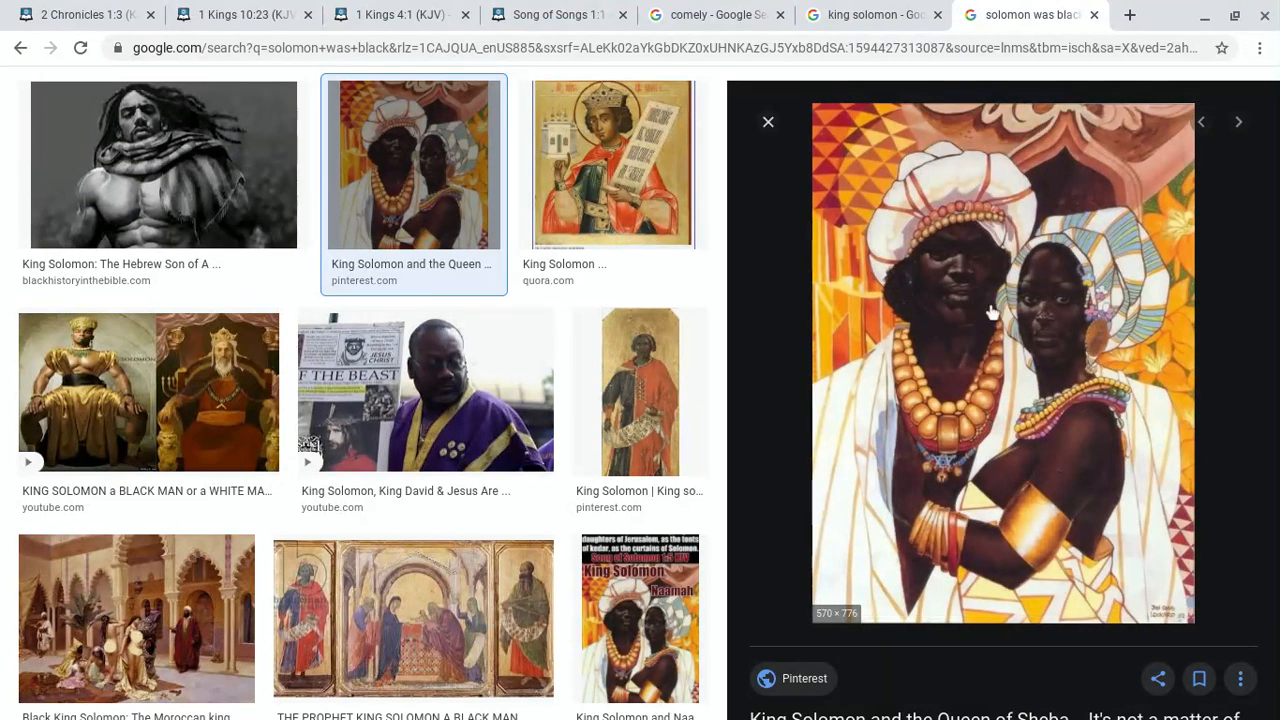
mouse_move(975, 380)
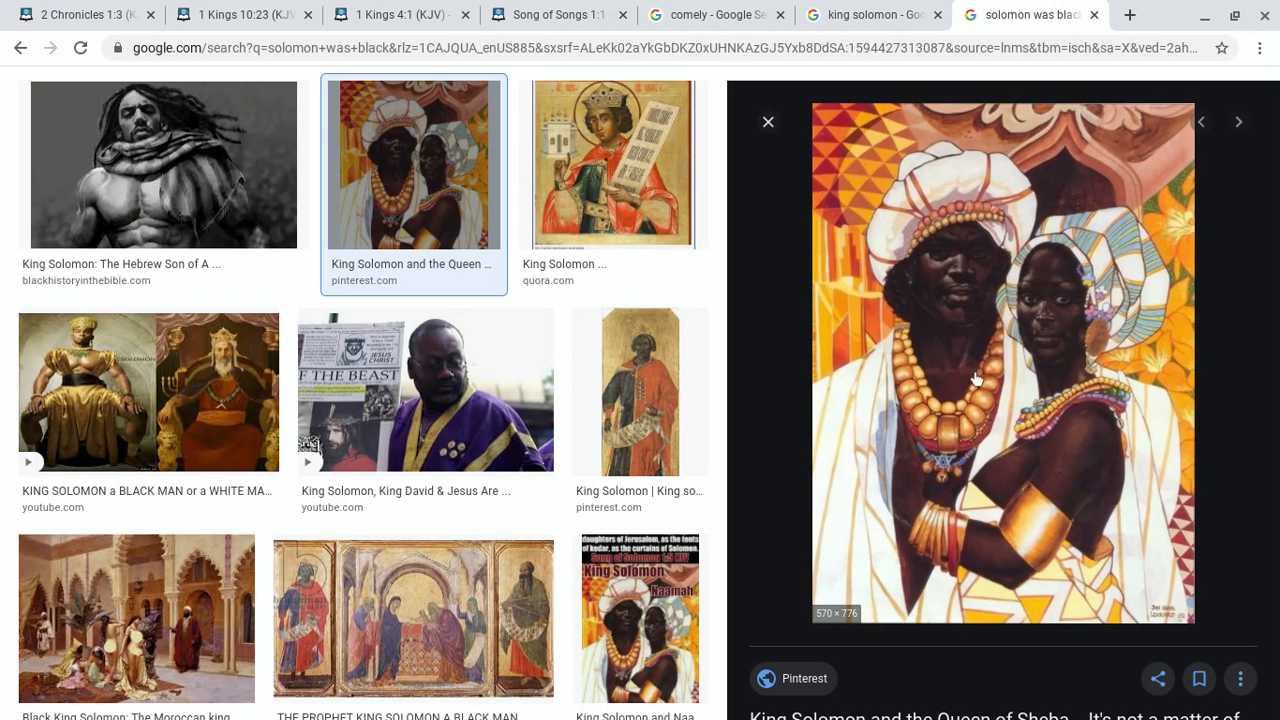
mouse_move(951, 247)
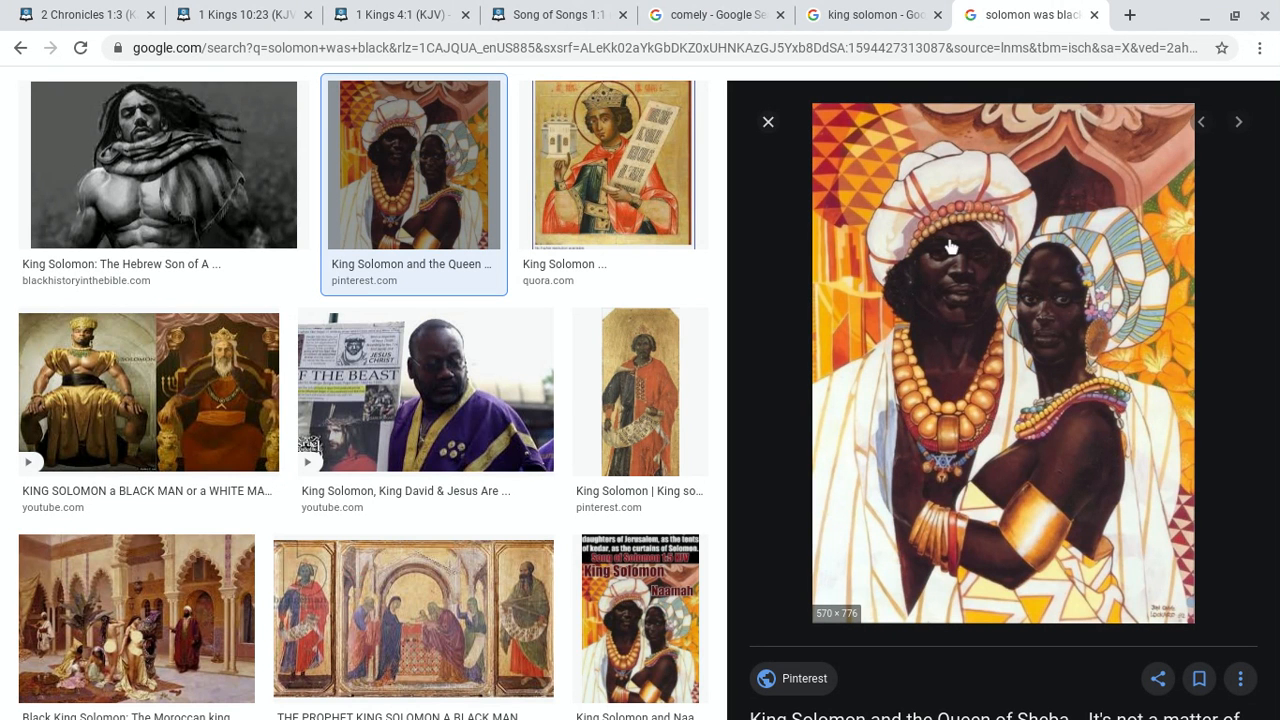
mouse_move(775, 375)
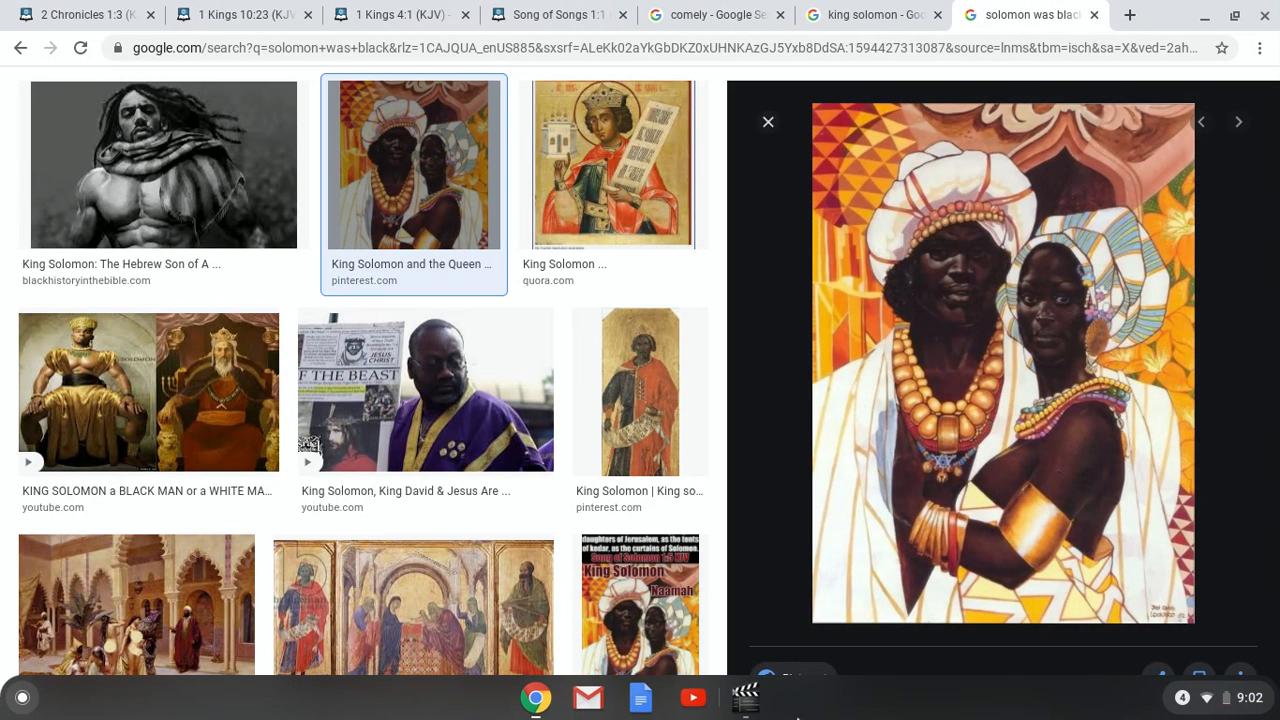
left_click(745, 697)
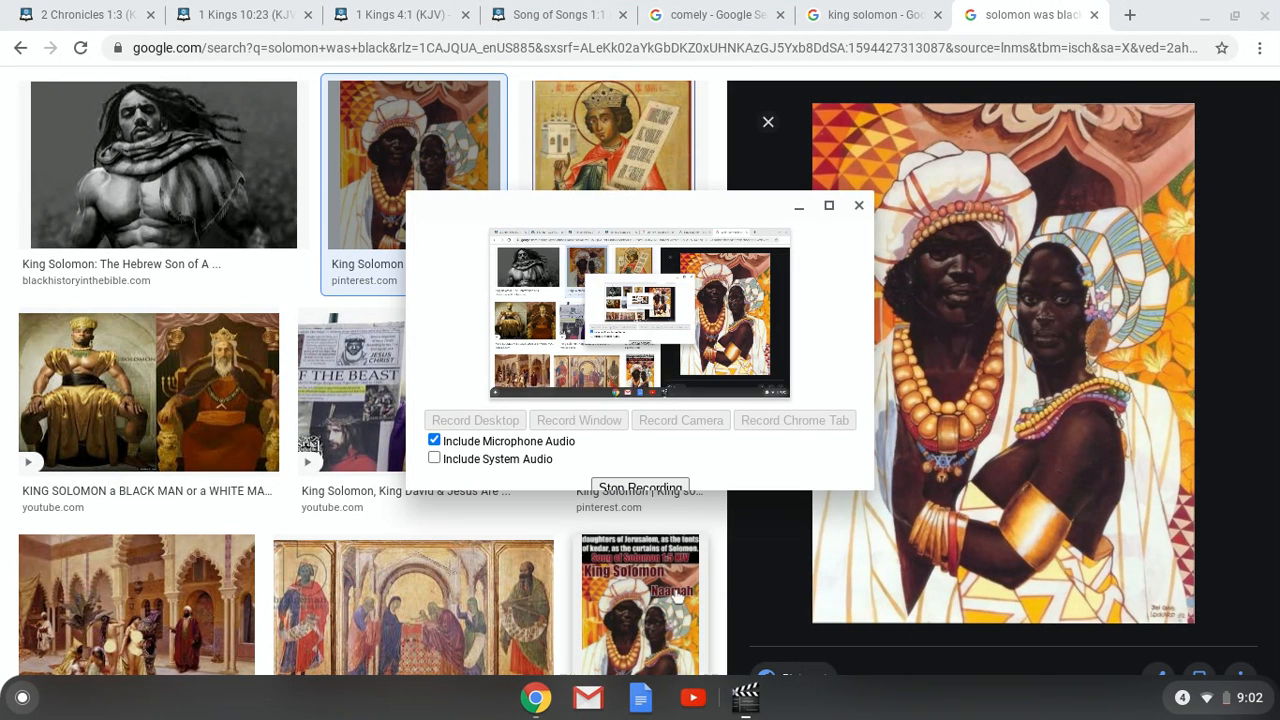